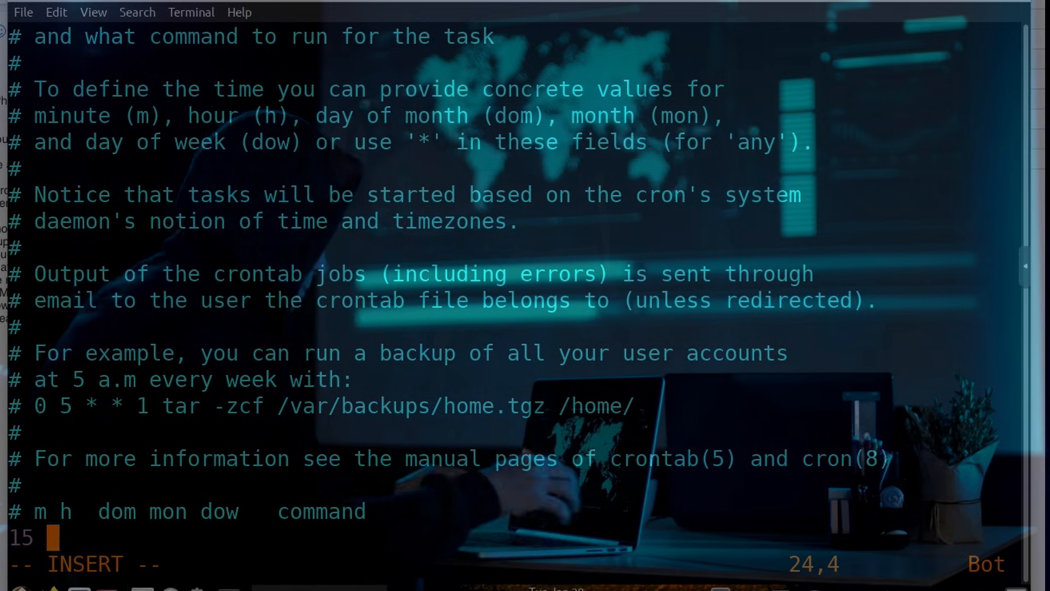
Enter the Monday 2:15 job: rsync -av /home/bluemonkey4n6 to /mnt/NAS/backups
text(2 * * 1)
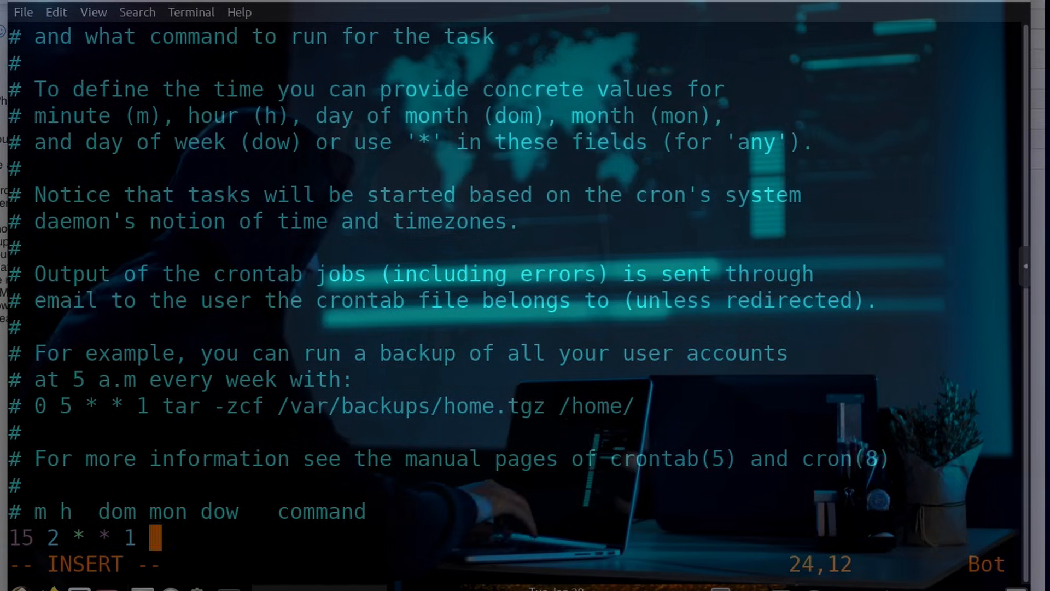
text(rsync -av /home/bluemonkey4n)
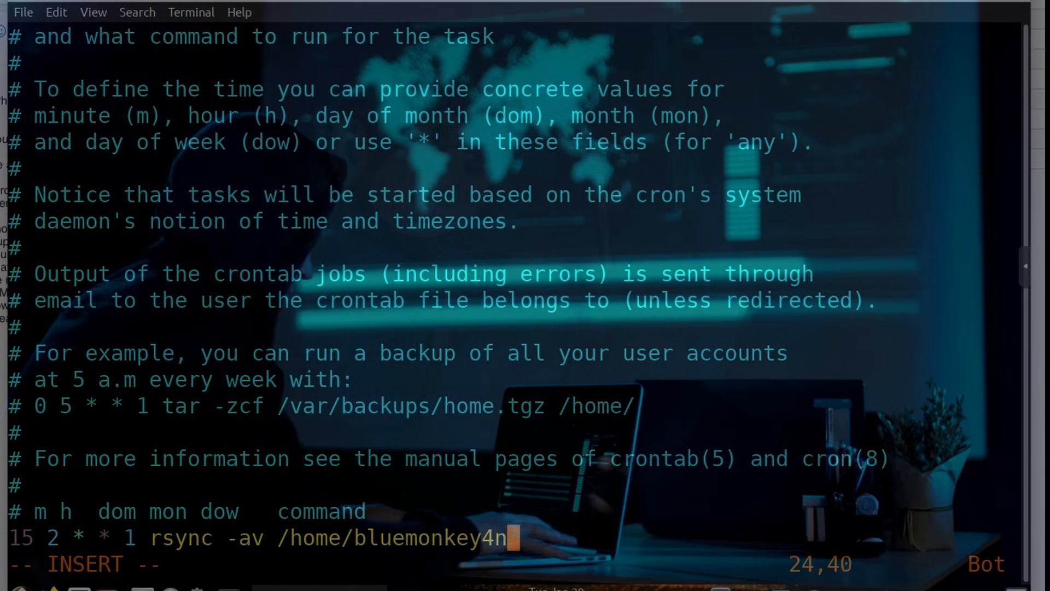
text(6 /mnt/NAS/backups)
text(* * * * *)
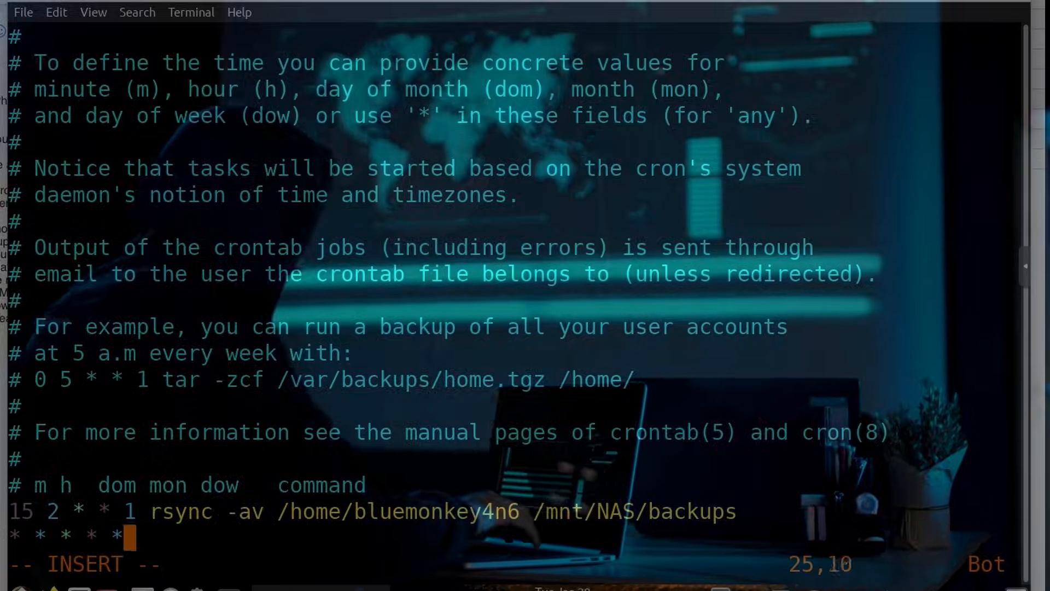
Enter the every-minute job: touch ~/demo/cron-$(date +\%F-\%H%M")
text(touch ~/demo/cron-$(d)
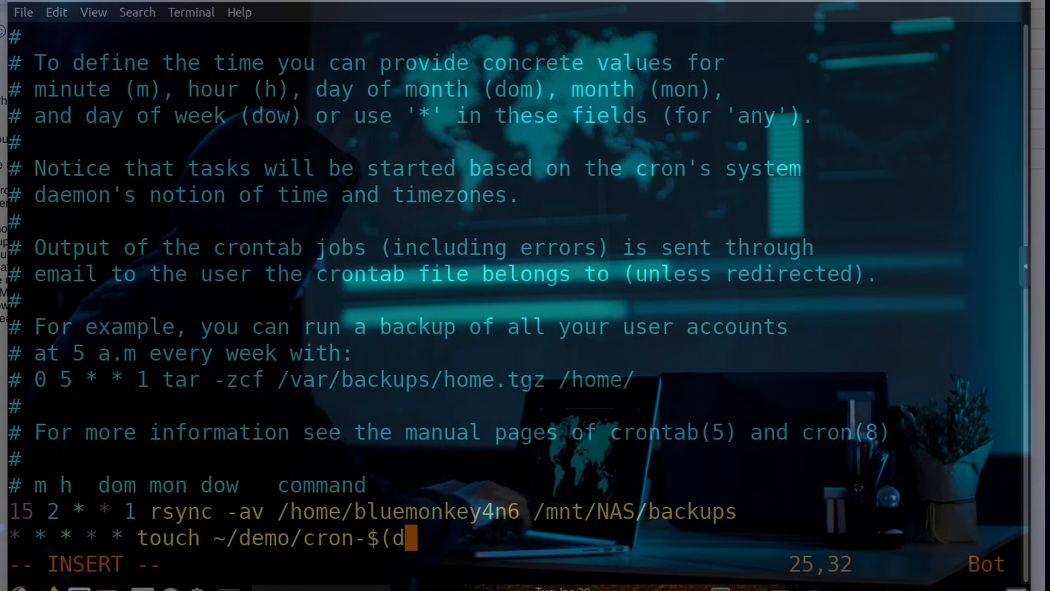
text(ate + \%F-\%H)
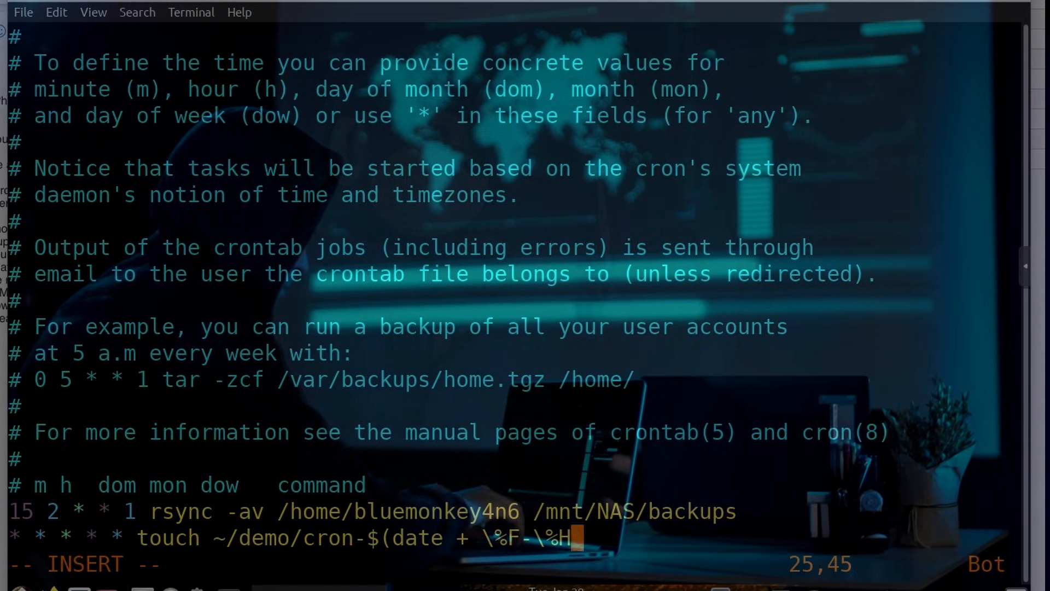
text(%M"))
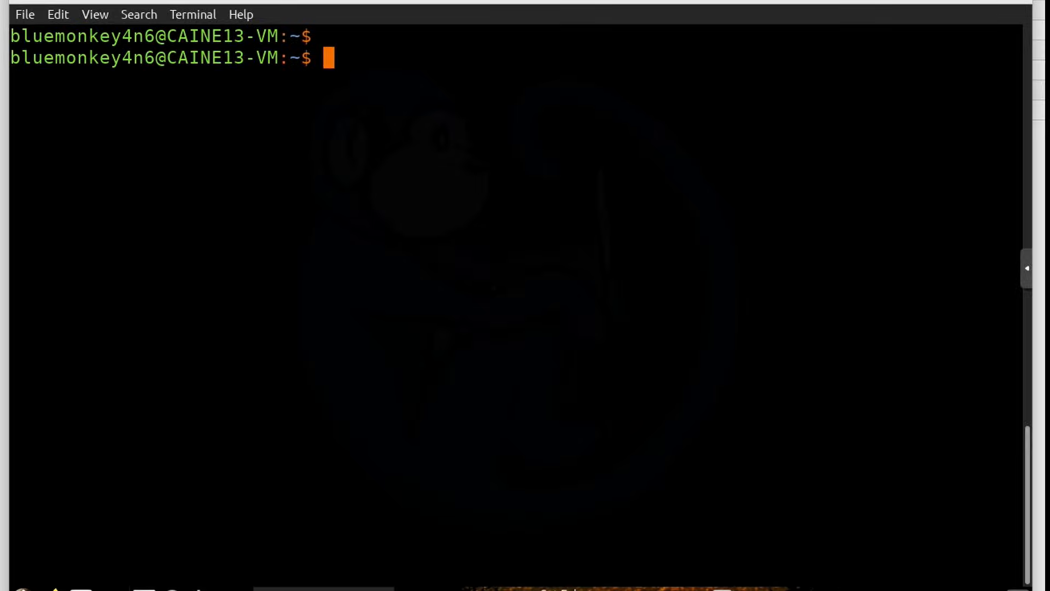
Run 'ps aux | grep cron' to confirm the cron daemon is running as root
text(ps aux |)
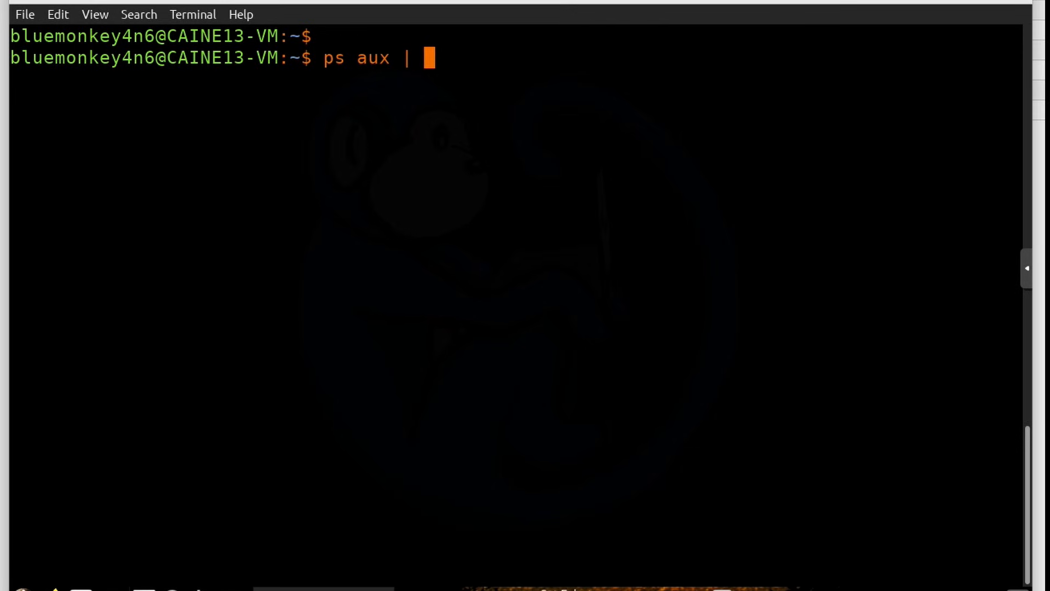
text(grep cron)
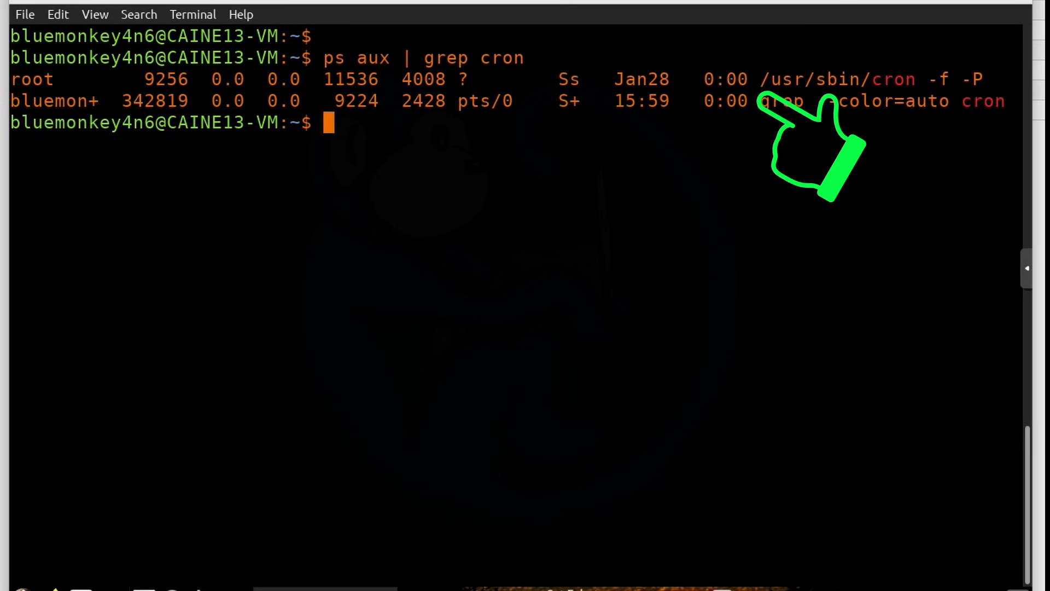
mouse_move(937, 141)
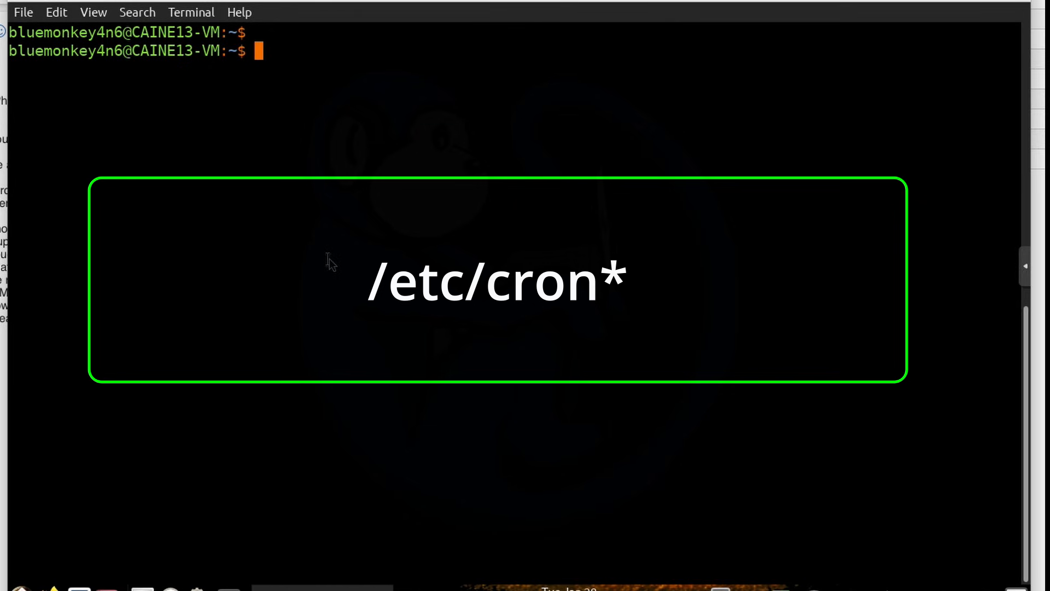
Run 'ls -ld /etc/cron*' to list the root-owned cron directories and crontab file
text(ls -ld /etc)
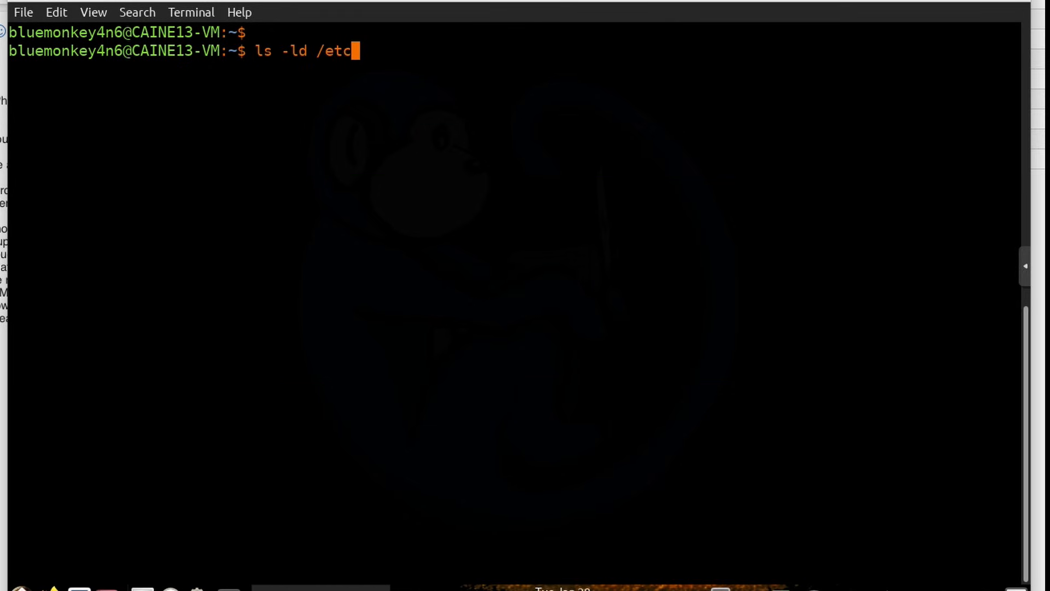
text(/cron*)
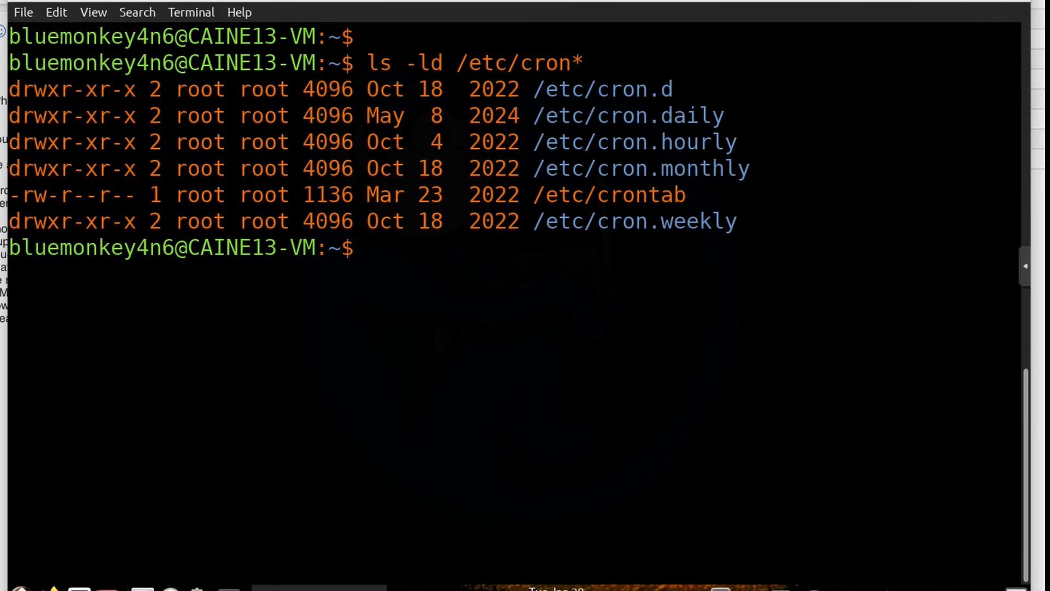
Run 'more /etc/crontab' to show SHELL and root's run-parts entries
text(more /etc)
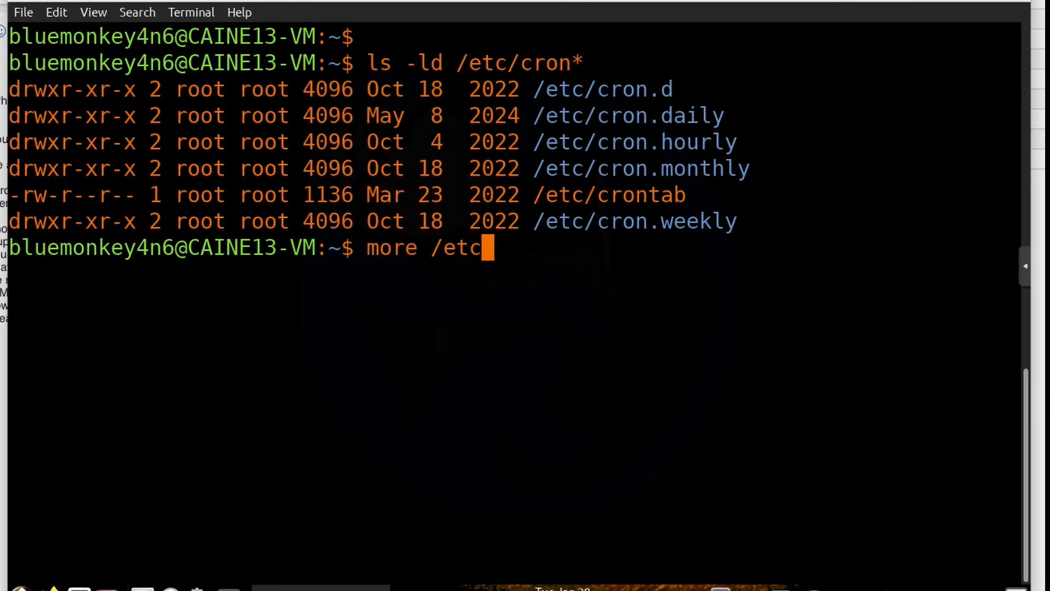
text(/crontab)
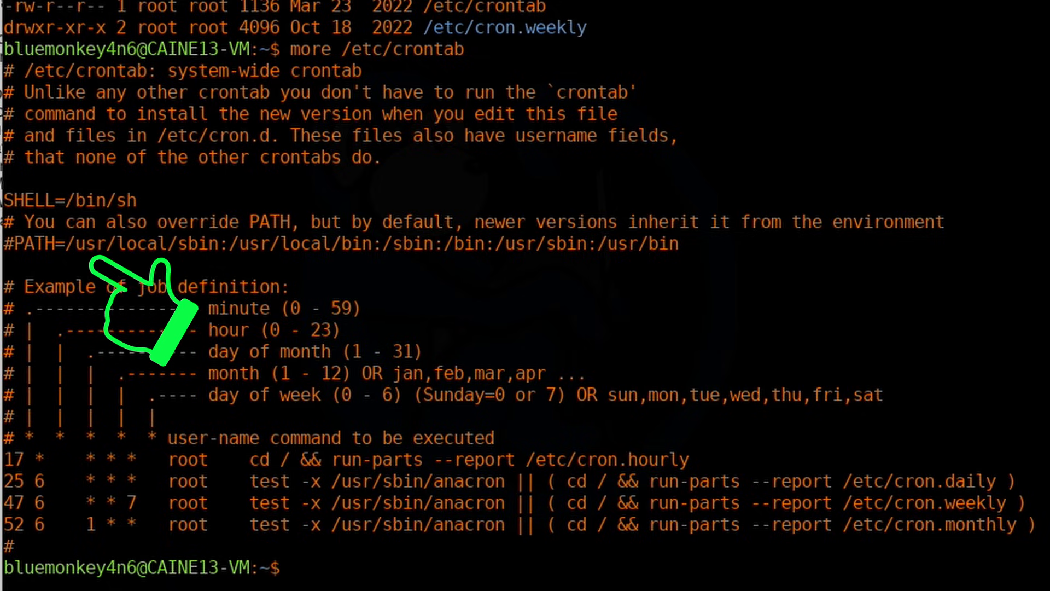
mouse_move(429, 308)
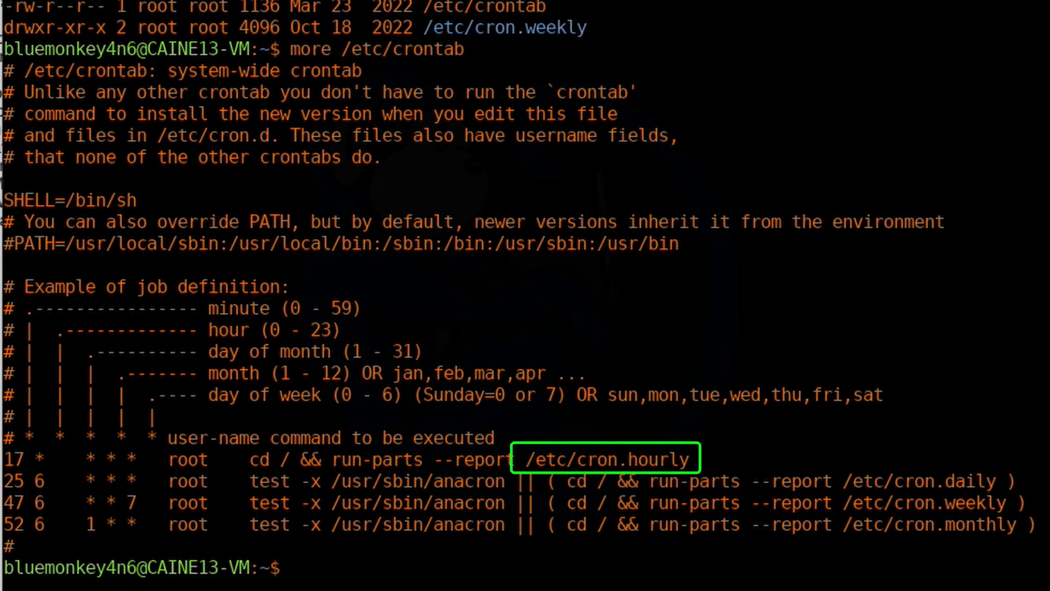
click(605, 458)
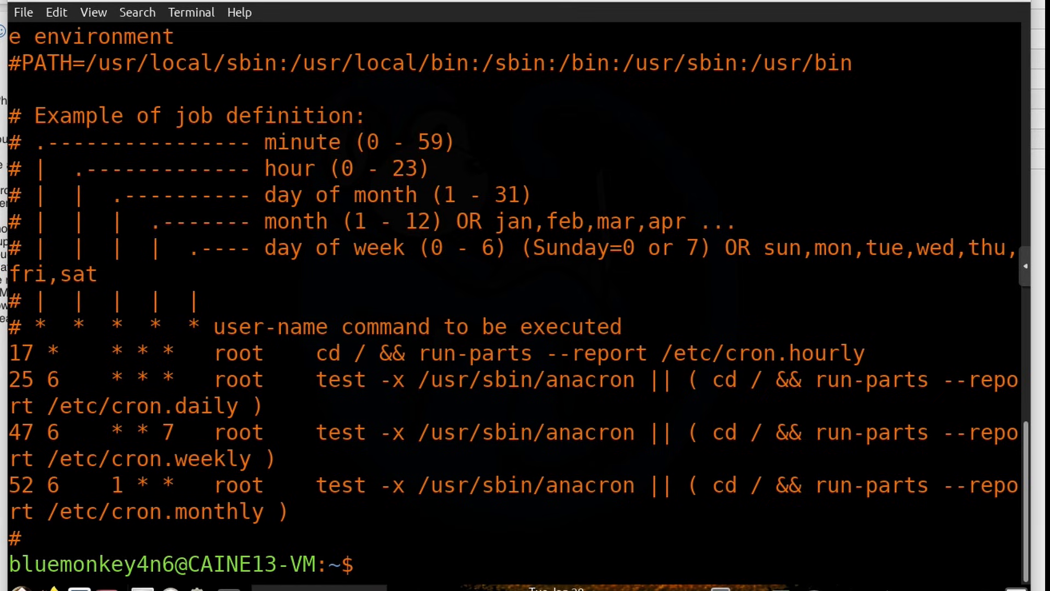
List /etc/cron.daily with ls -l, then view the logrotate script with more
text(ls -l)
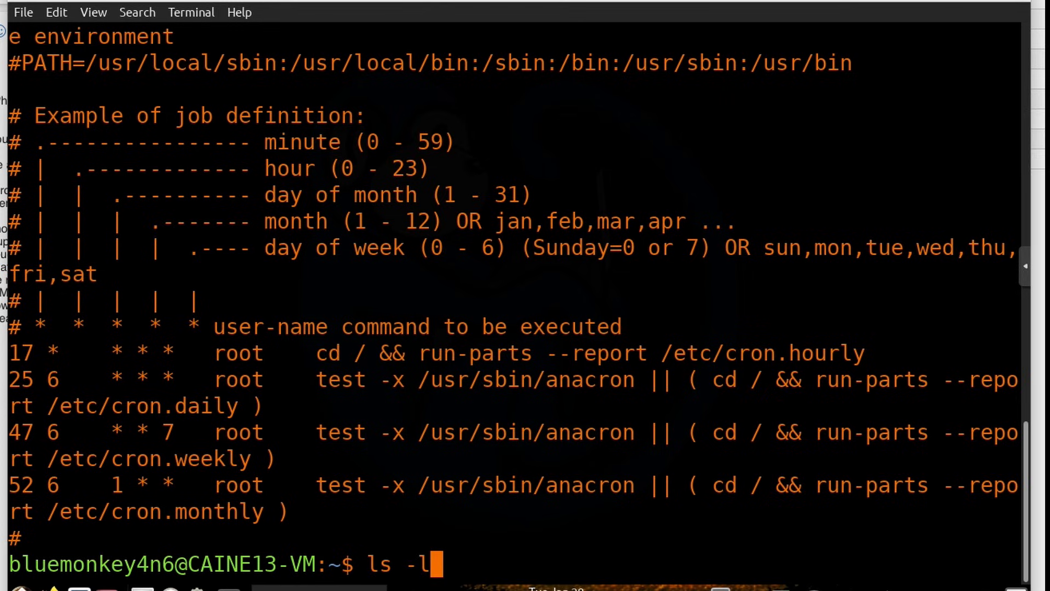
text(/etc/cron.daily)
text(m)
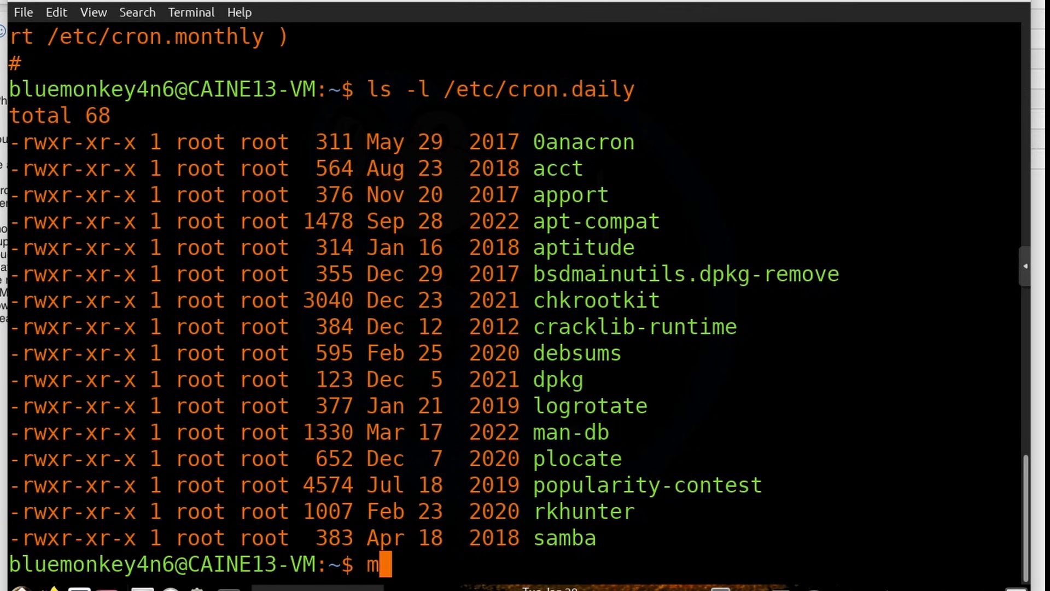
text(ore /etc/cron.)
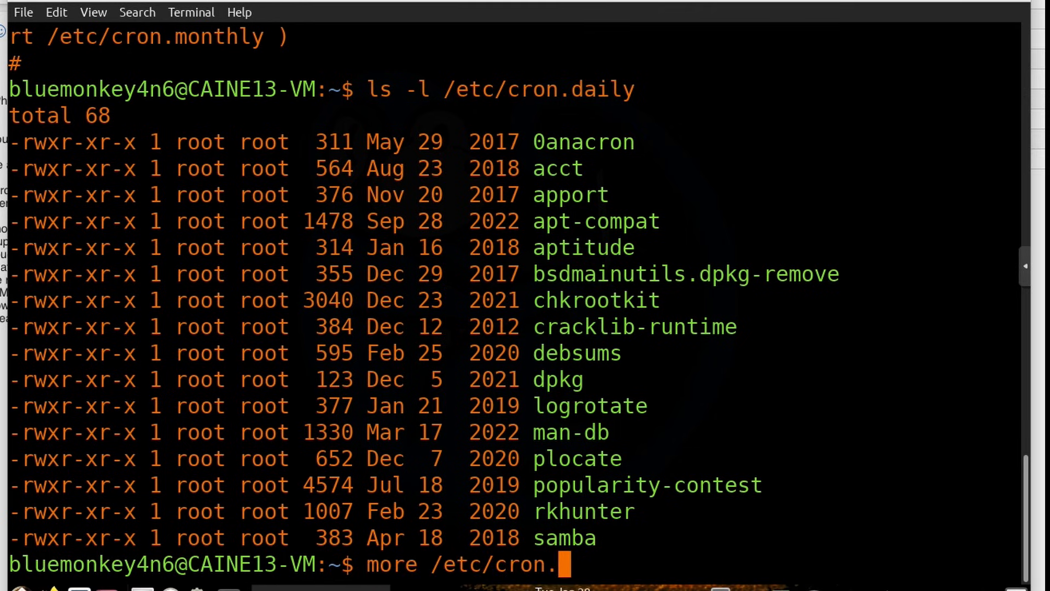
text(daily/logrotate)
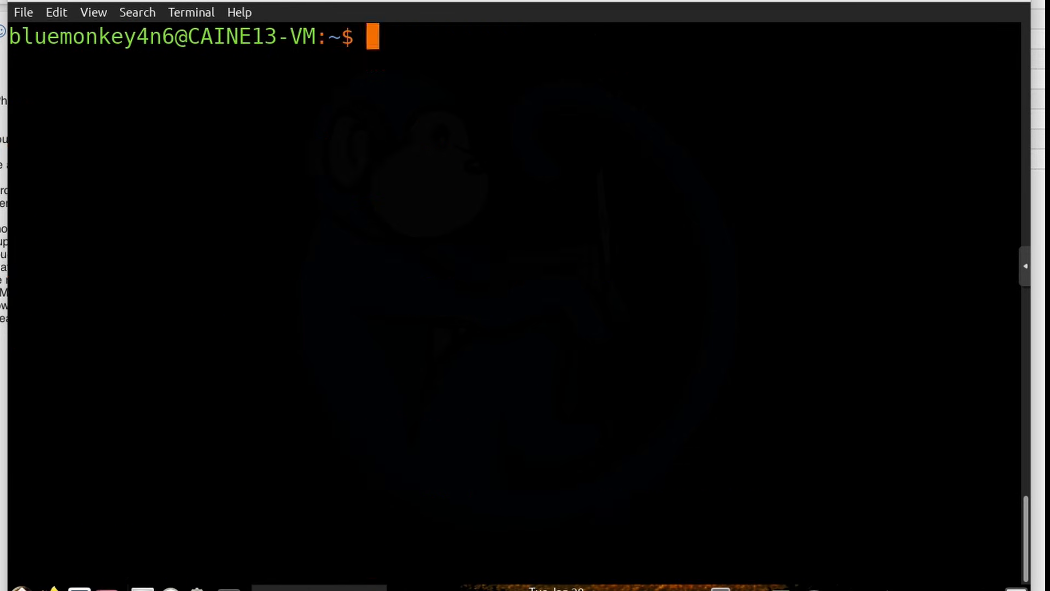
List /etc/cron* and /etc/cron.d, then view a cron.d job file with more
text(ls -ld /etc/cron*)
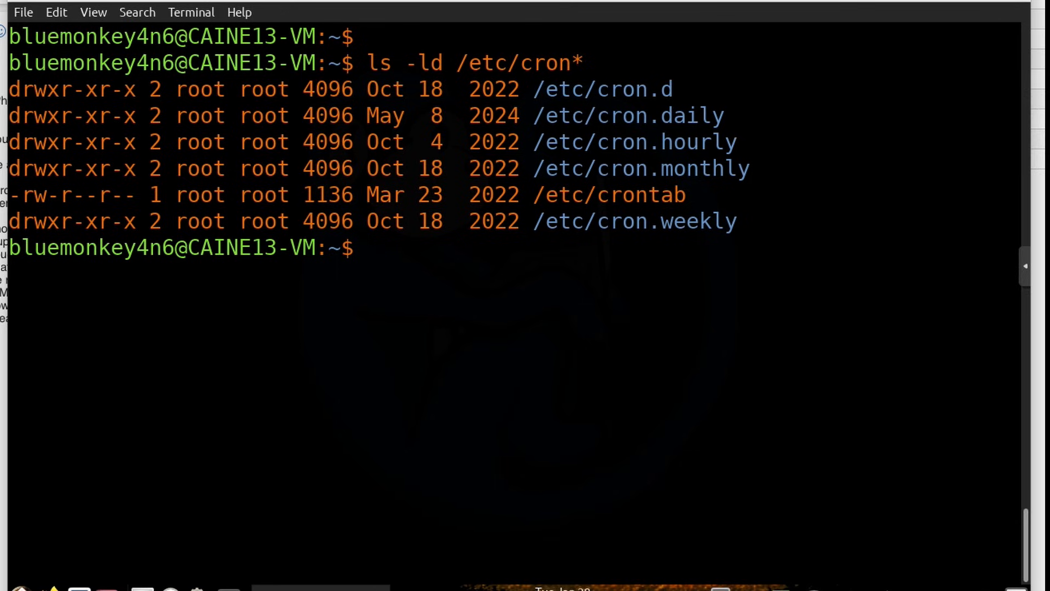
text(ls -l /etc/)
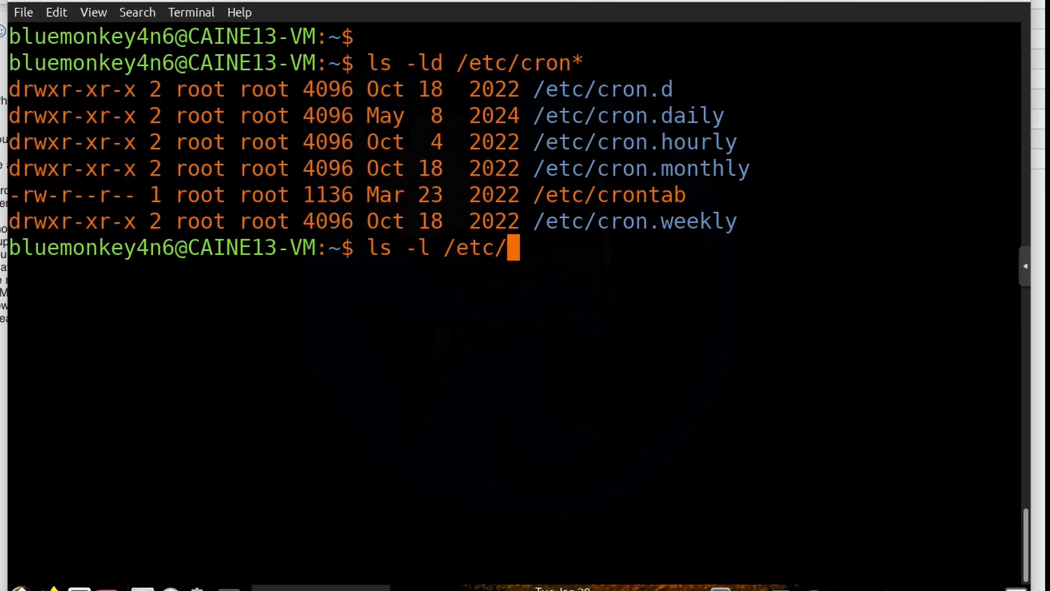
text(cron.d)
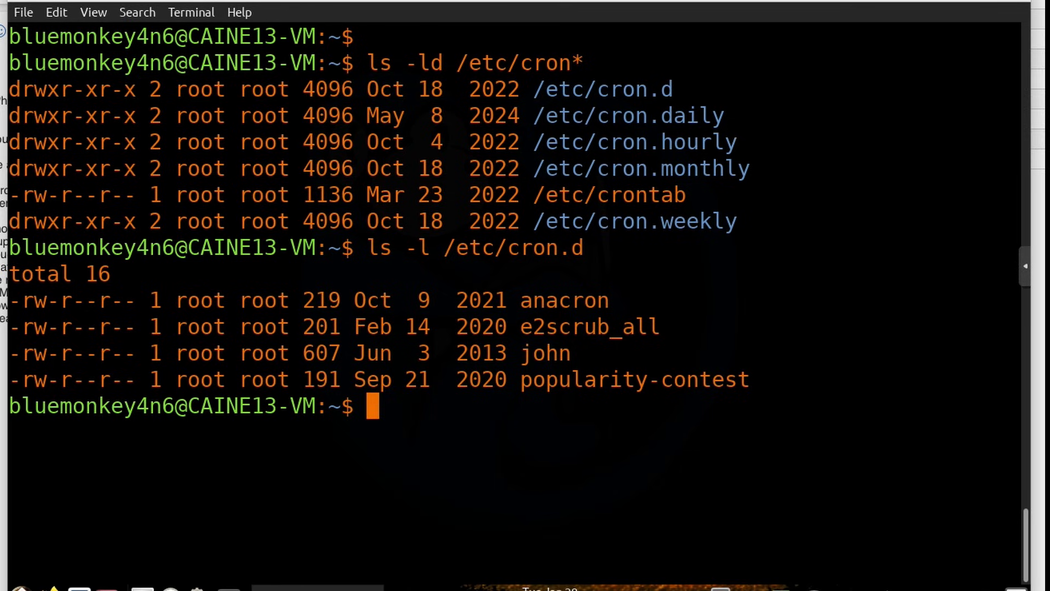
text(more)
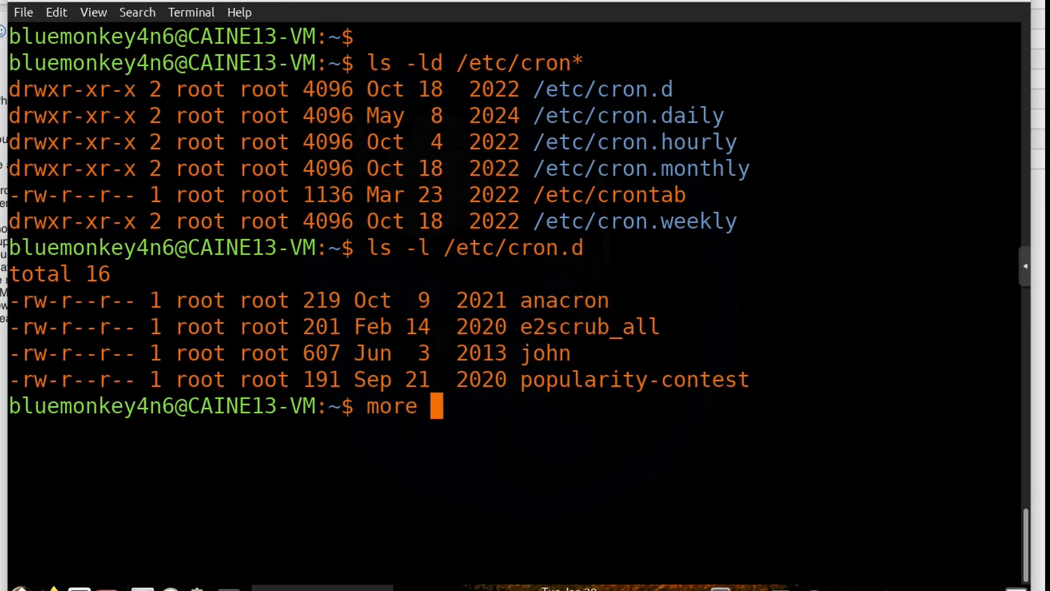
text(/etc/cron.d)
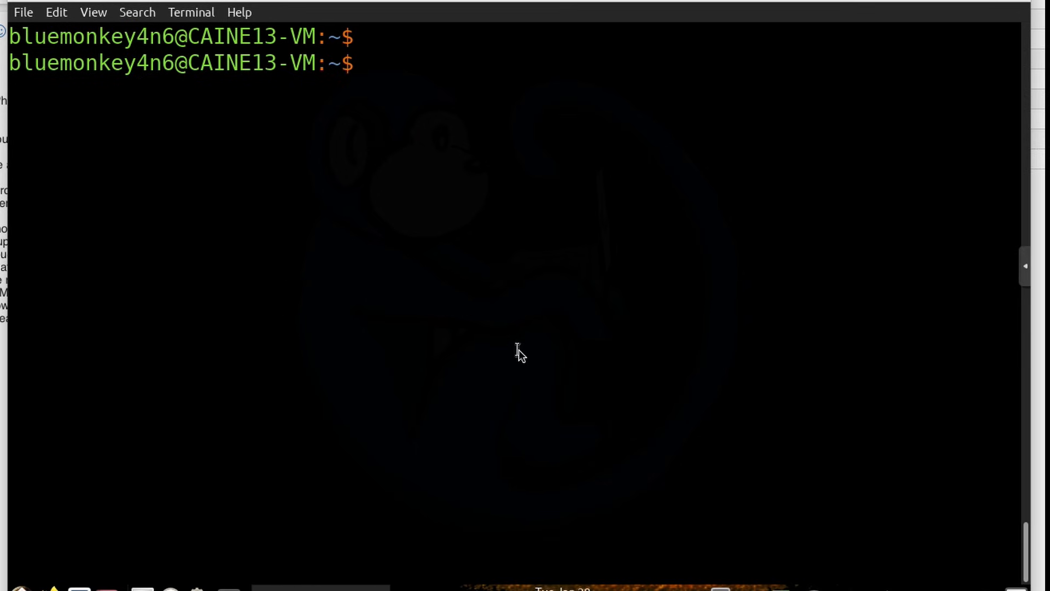
List /var/spool/cron/crontabs, get Permission denied, then rerun with 'sudo !!'
text(l)
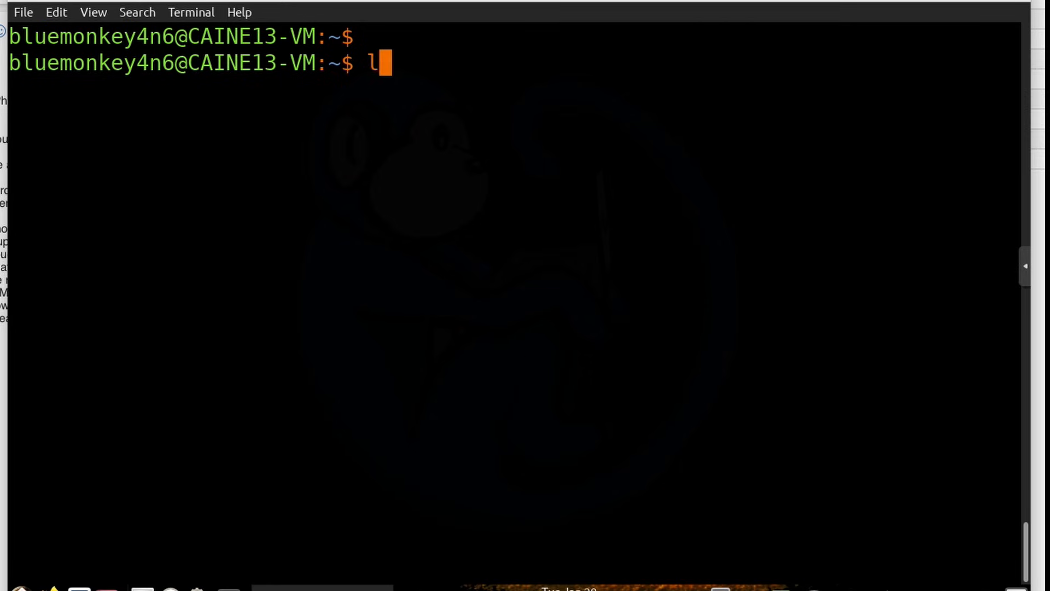
text(s -l /var/spo)
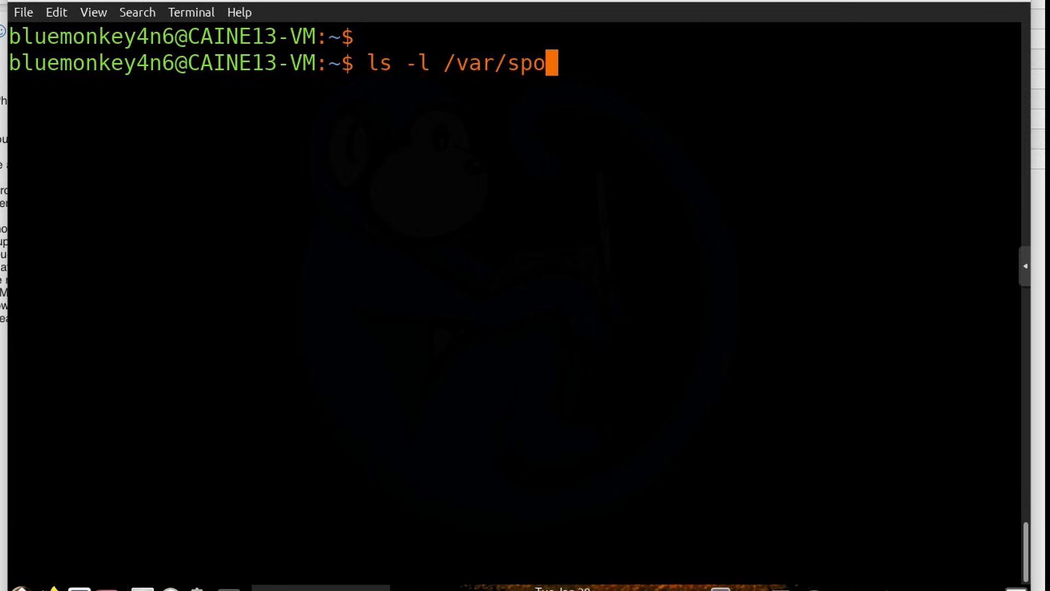
text(ol/cron/crontabs)
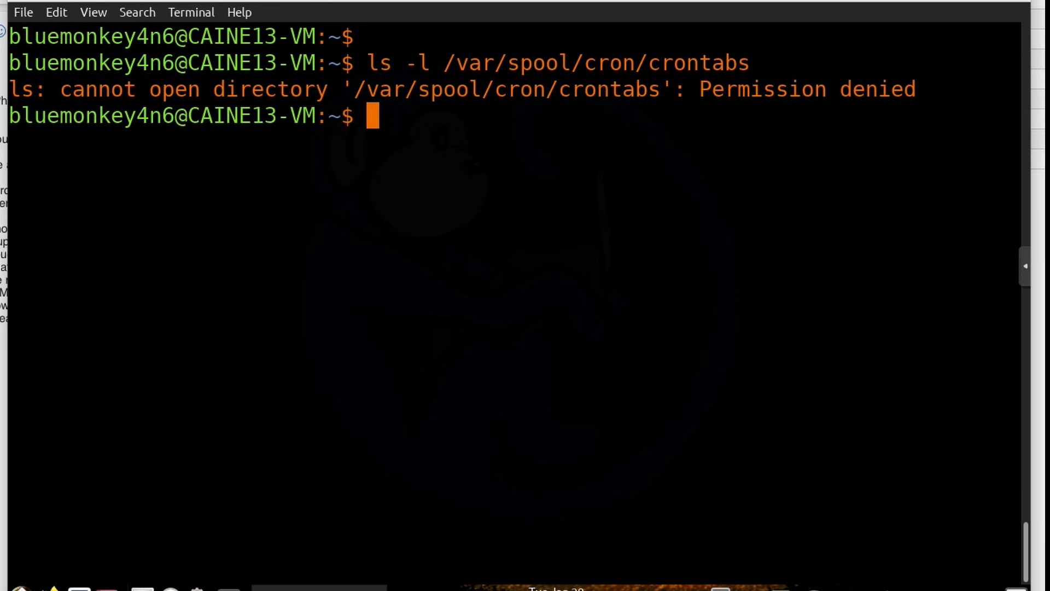
text(sudo !!)
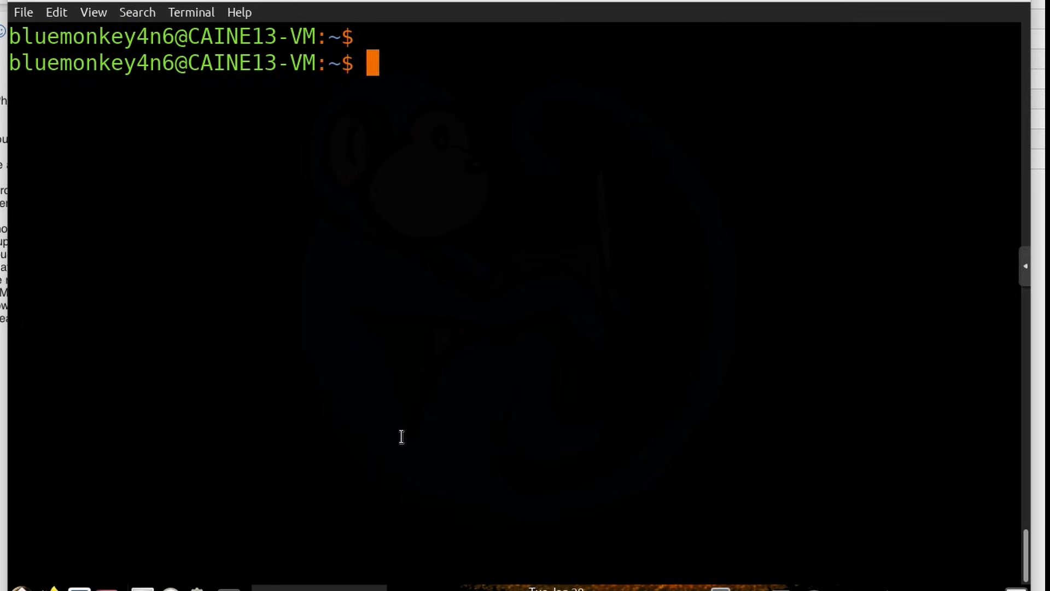
Run 'crontab -l' (no crontab yet), then 'crontab -e' to reach the editor choice
text(crontab -l)
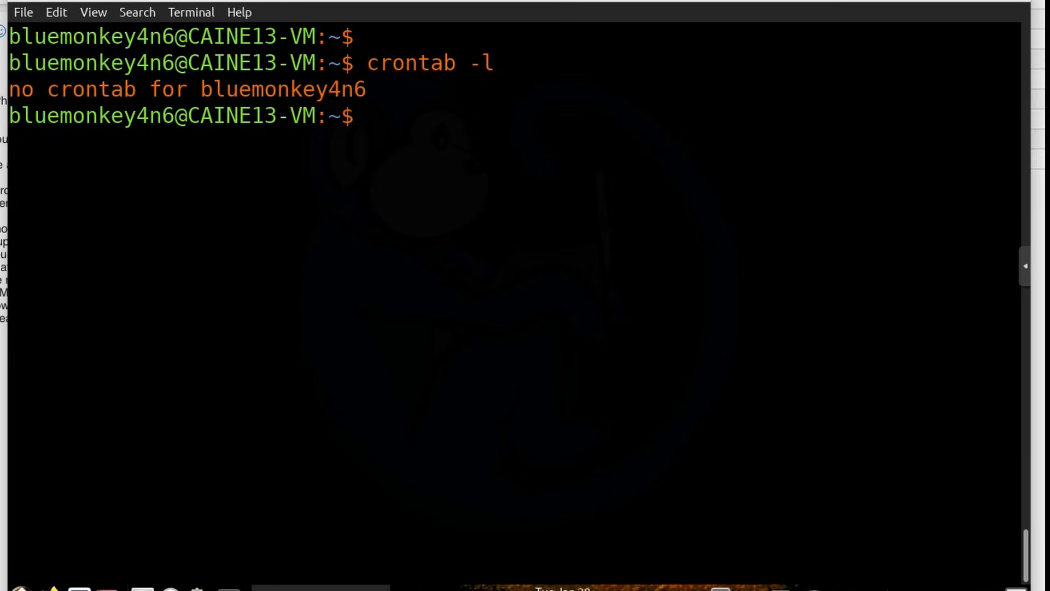
text(cr)
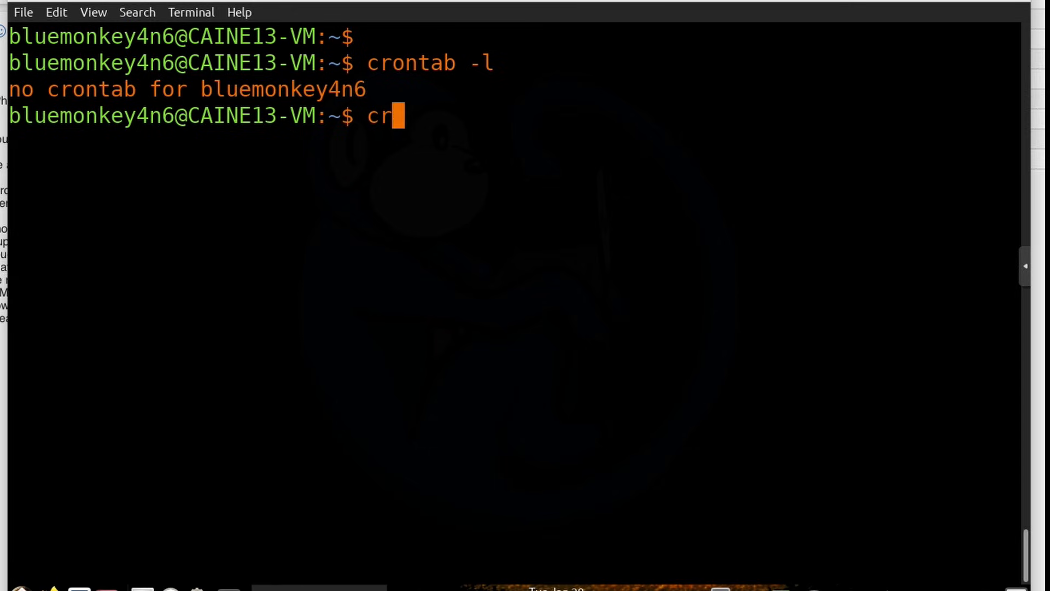
text(ontab -e)
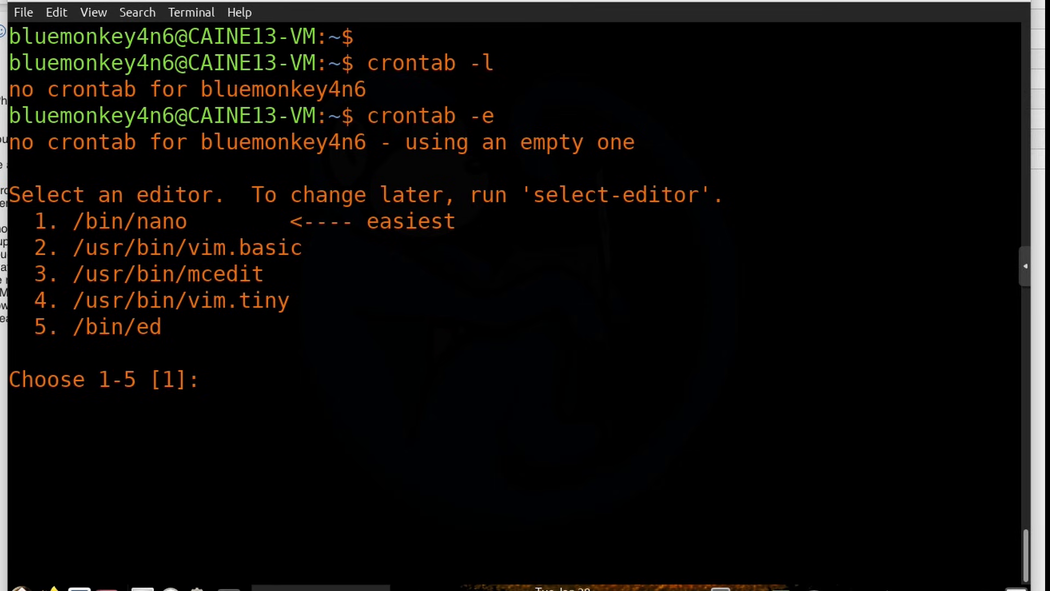
Choose editor 2 (vim.basic), go to the end and start the '15 2 * * 1' schedule line
text(2)
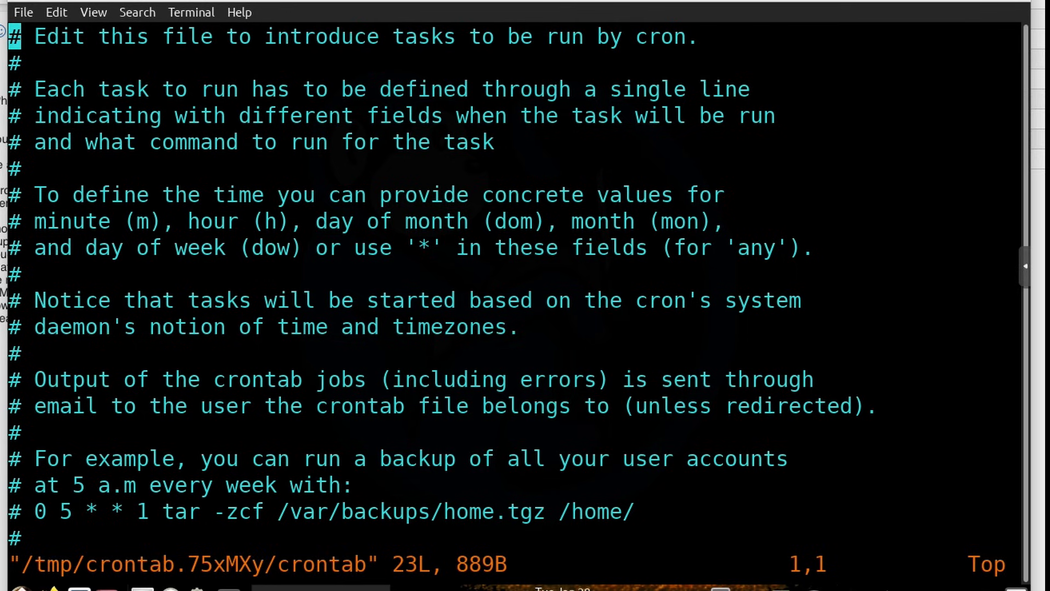
key(Down)
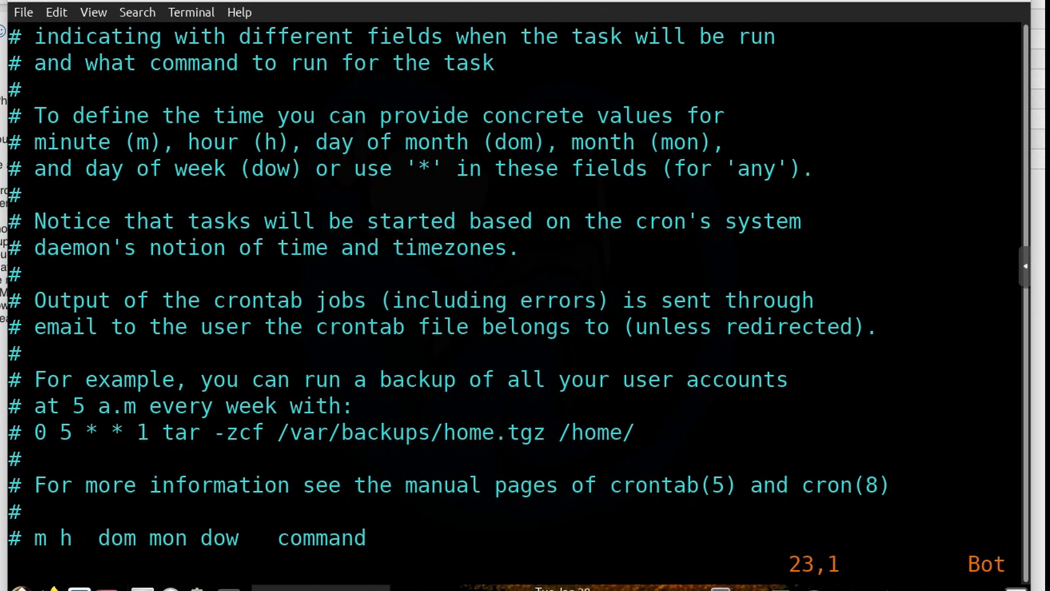
key(i)
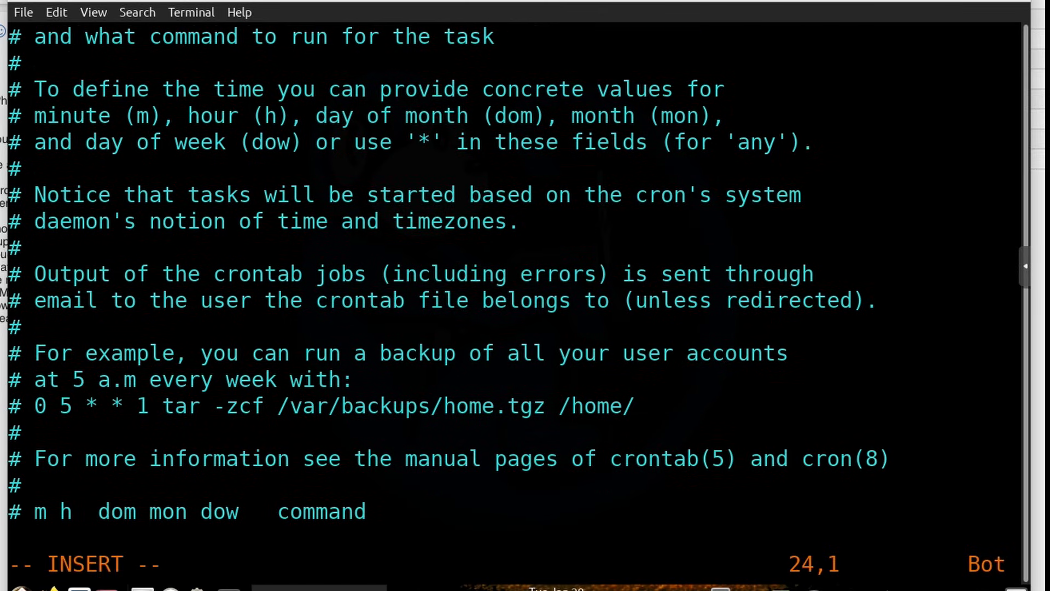
text(15)
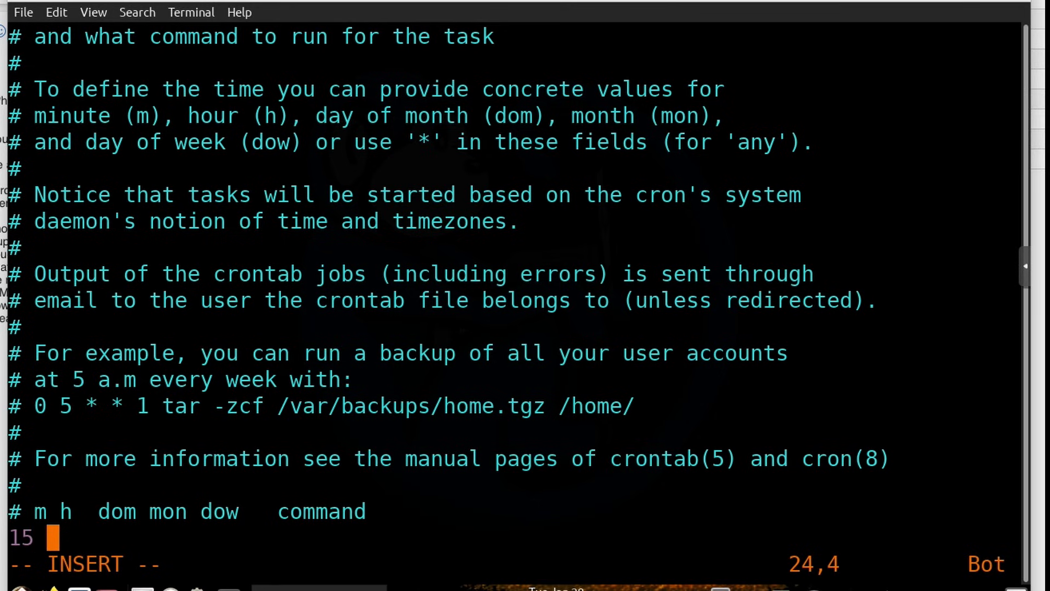
text(2)
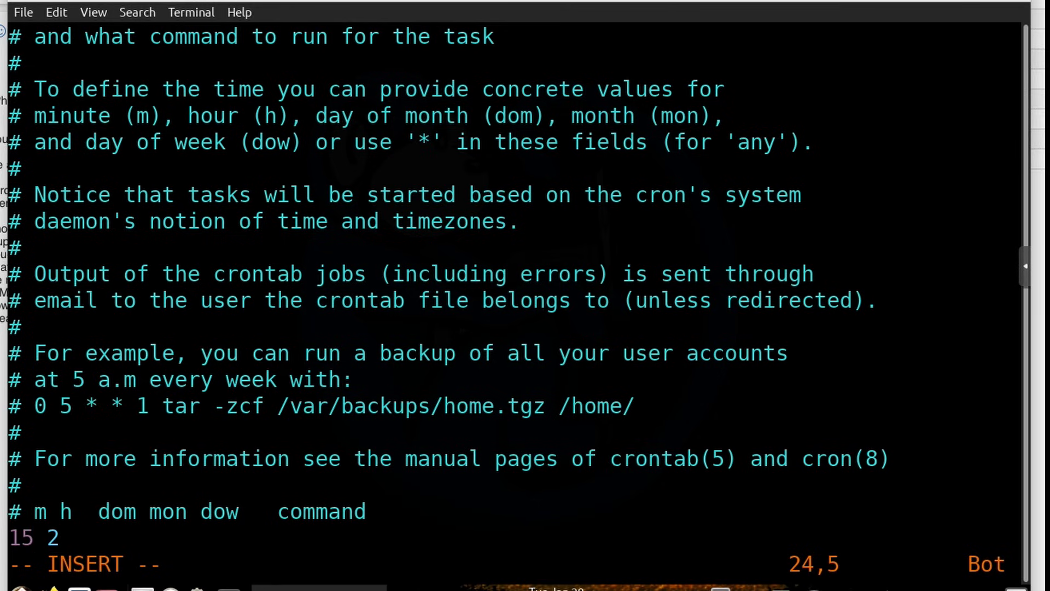
text(" ")
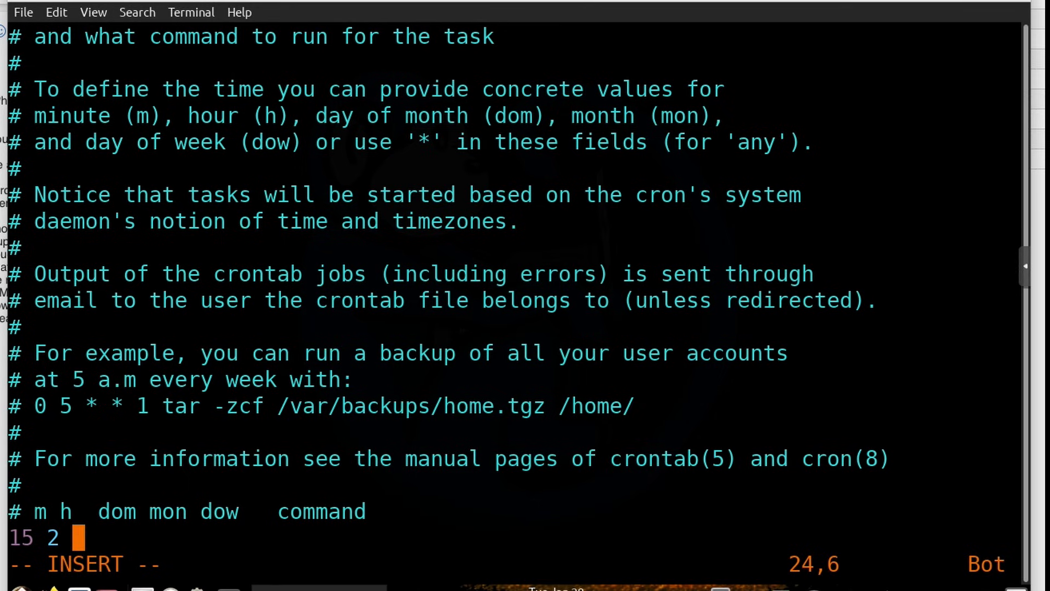
text(*)
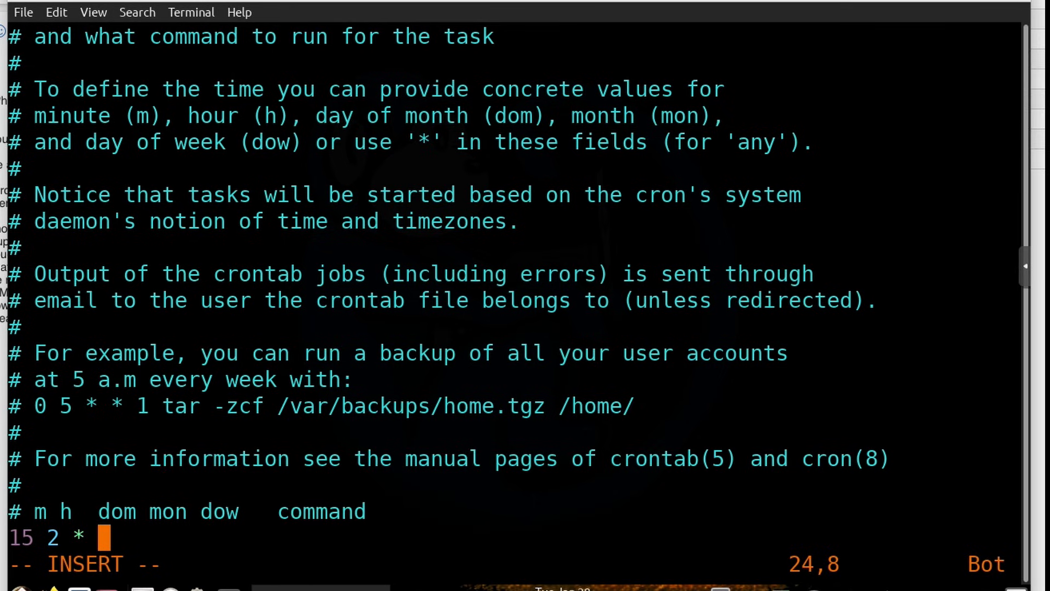
text(*)
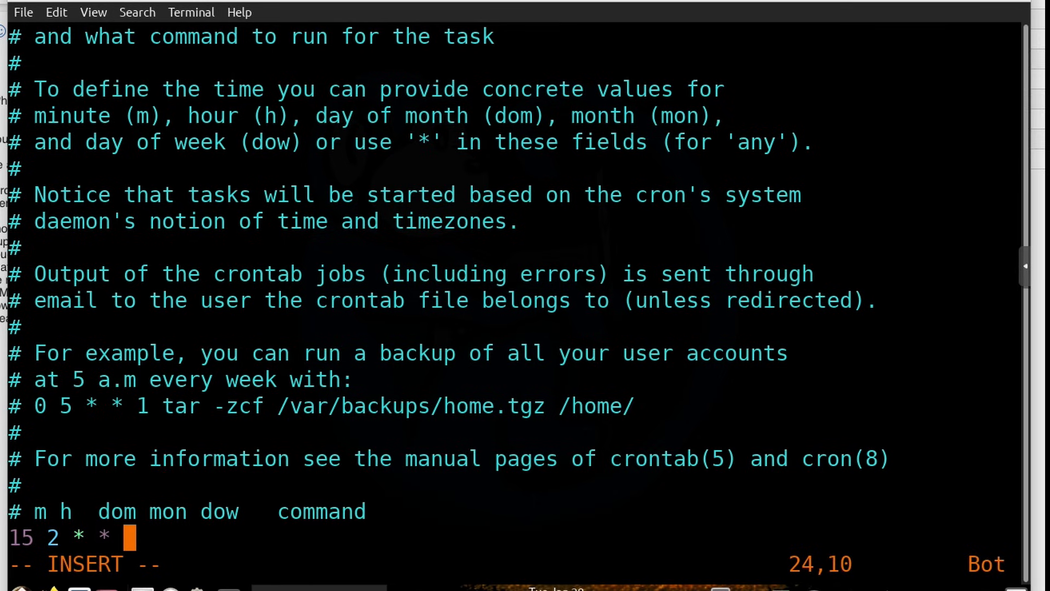
text(1)
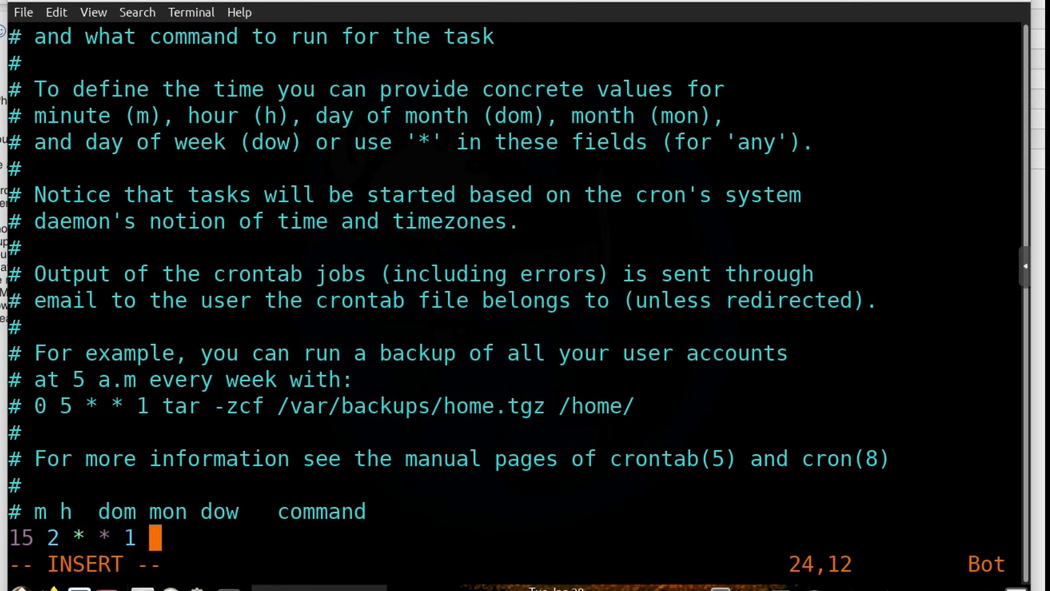
Complete the job with 'rsync -av /home/bluemonkey4n6 /mnt/NAS/backups'
text(r)
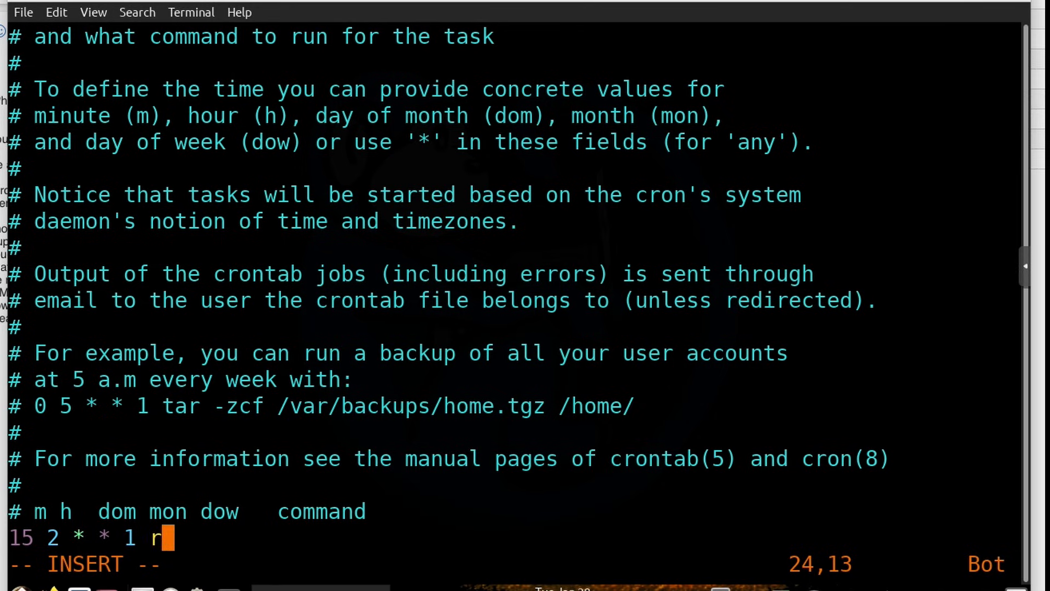
text(sync -a)
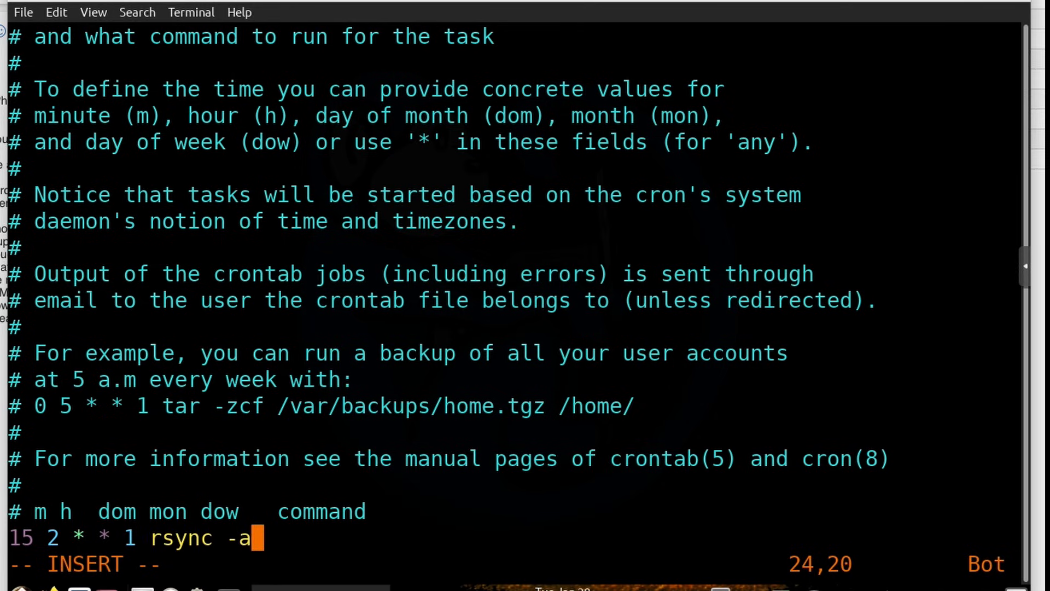
text(v /home)
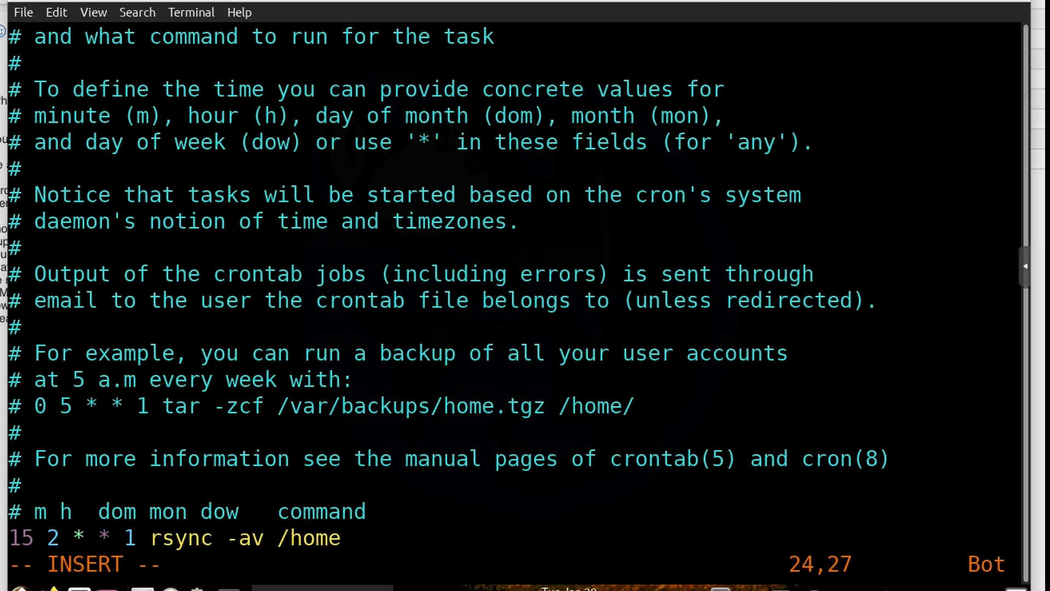
text(/bluemonkey)
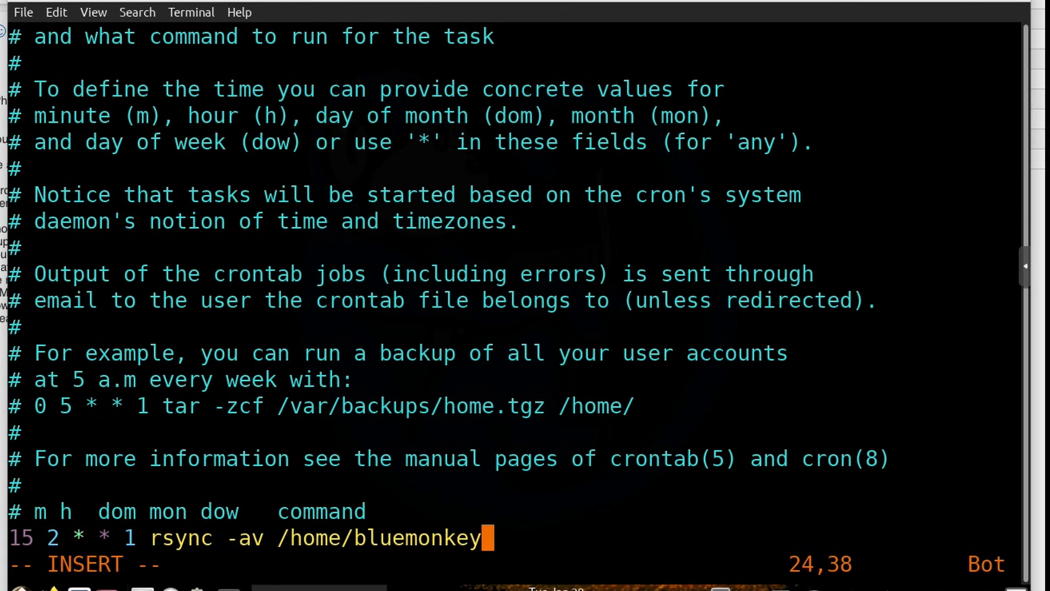
text(4n6)
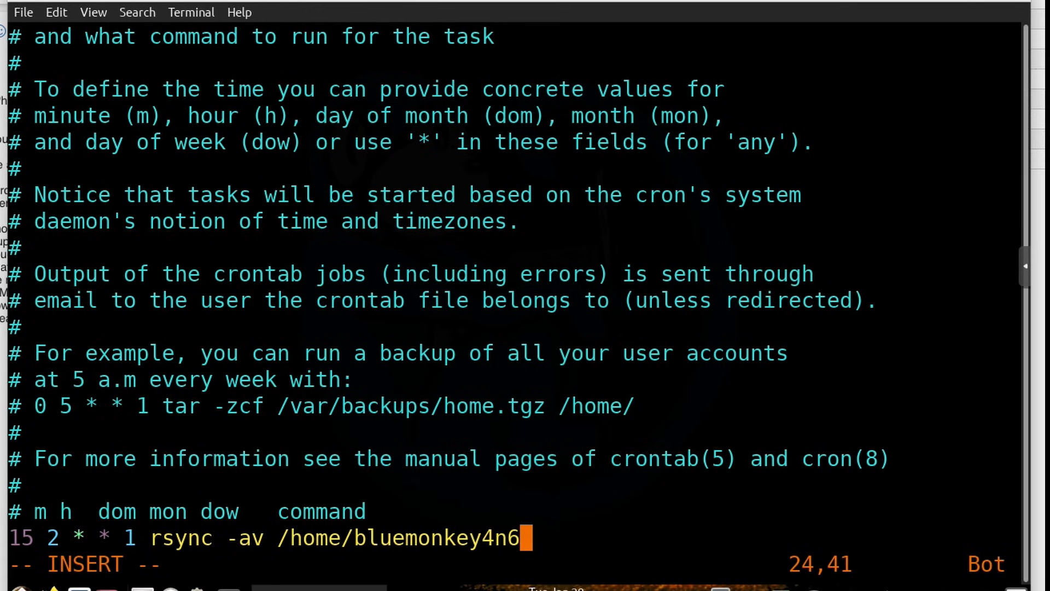
text(" ")
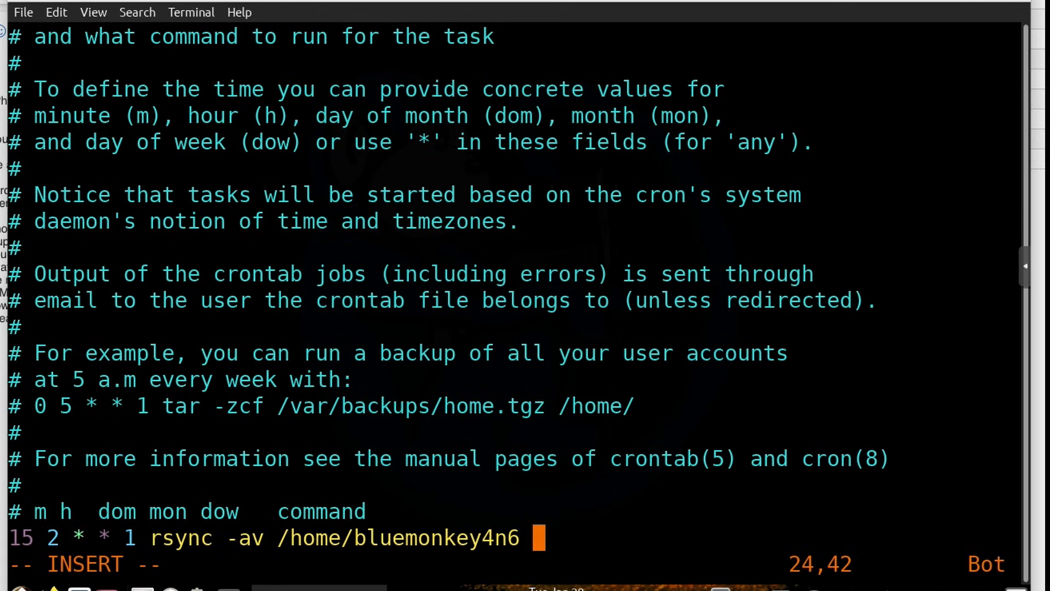
text(/mnt/)
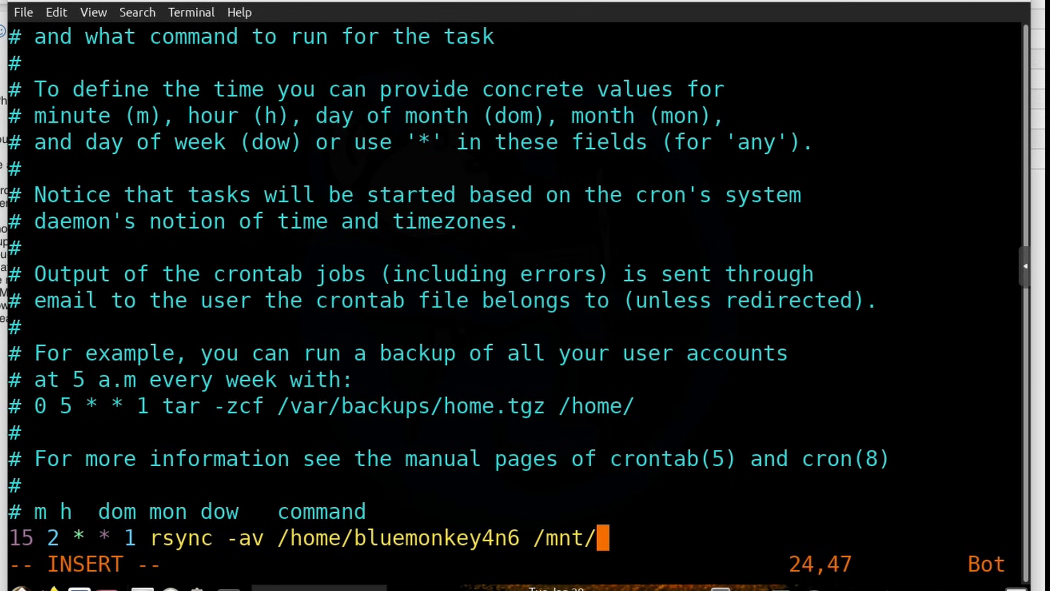
text(NAS/ba)
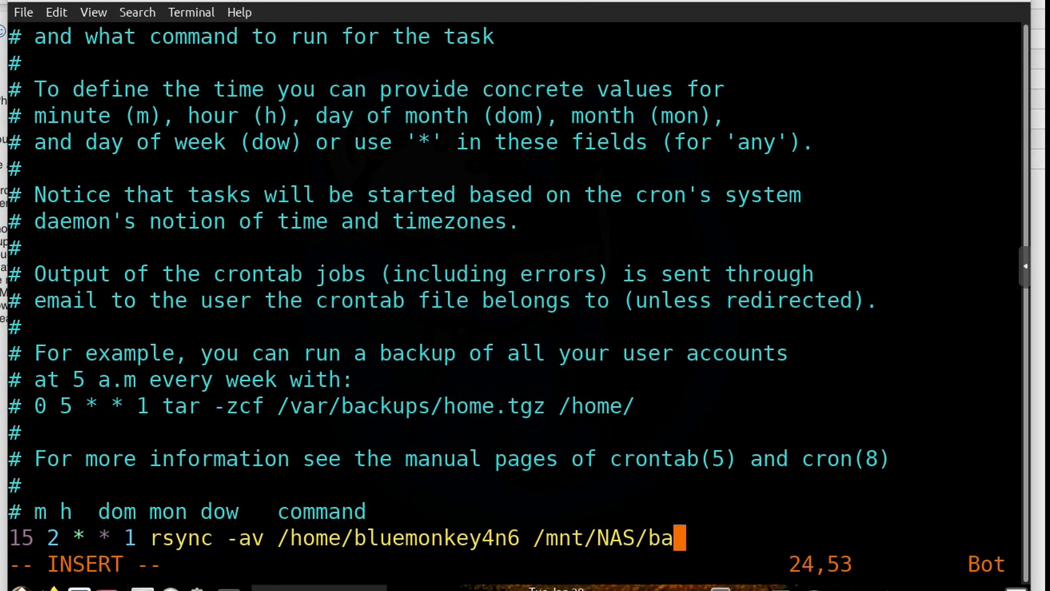
text(ckups)
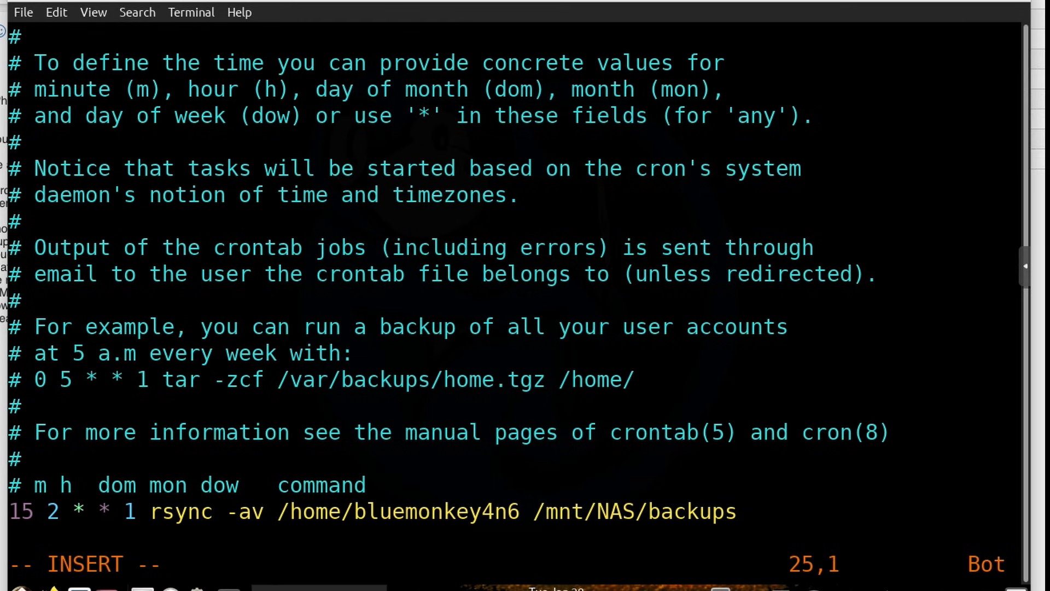
Start a new every-minute line with '* * * * * touch ~/demo/cron-$('
key(Enter)
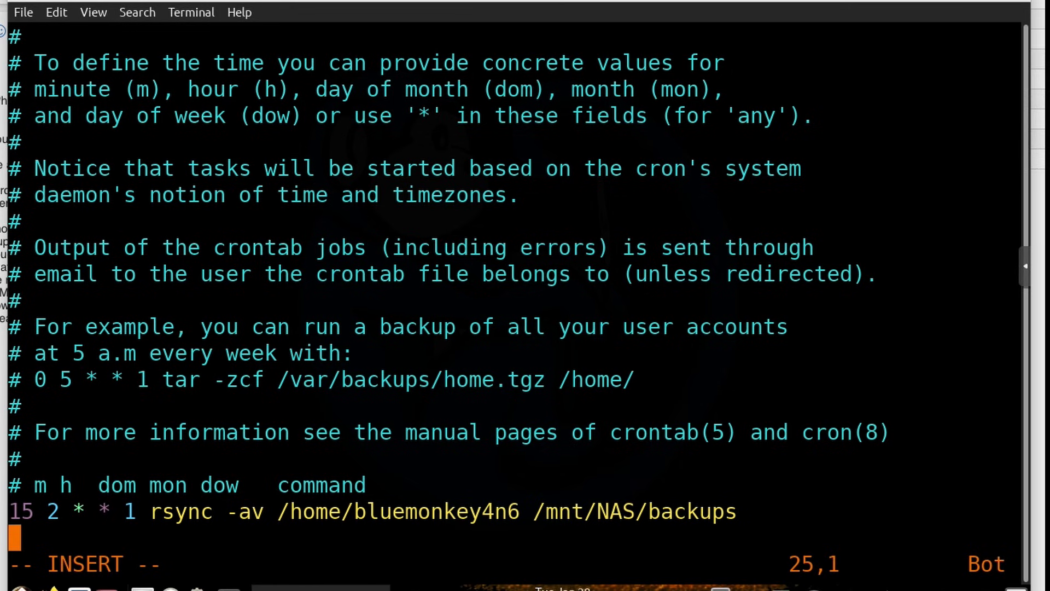
text(*)
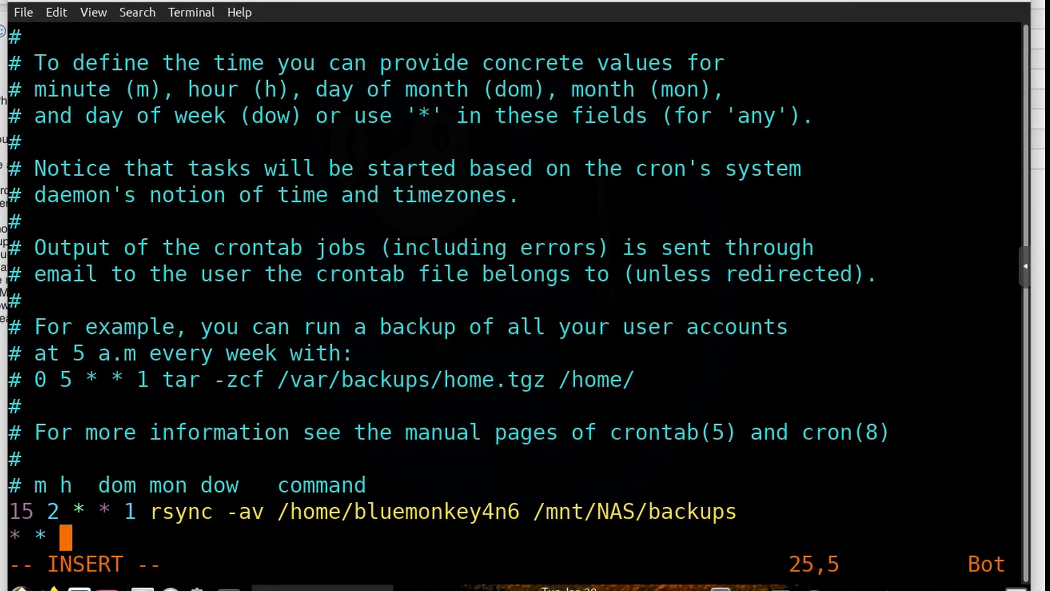
text(*)
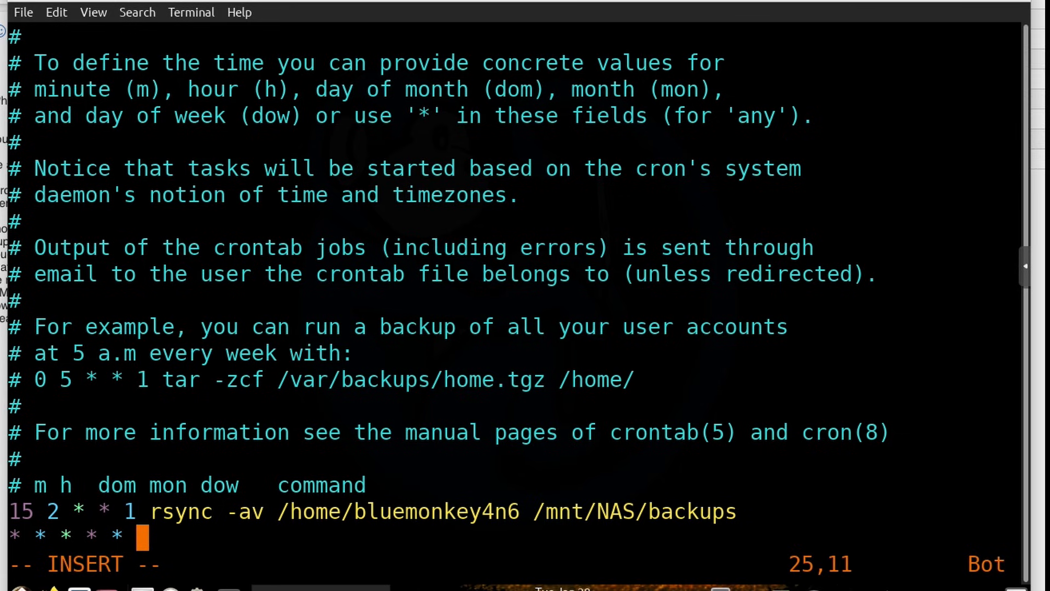
text(touch)
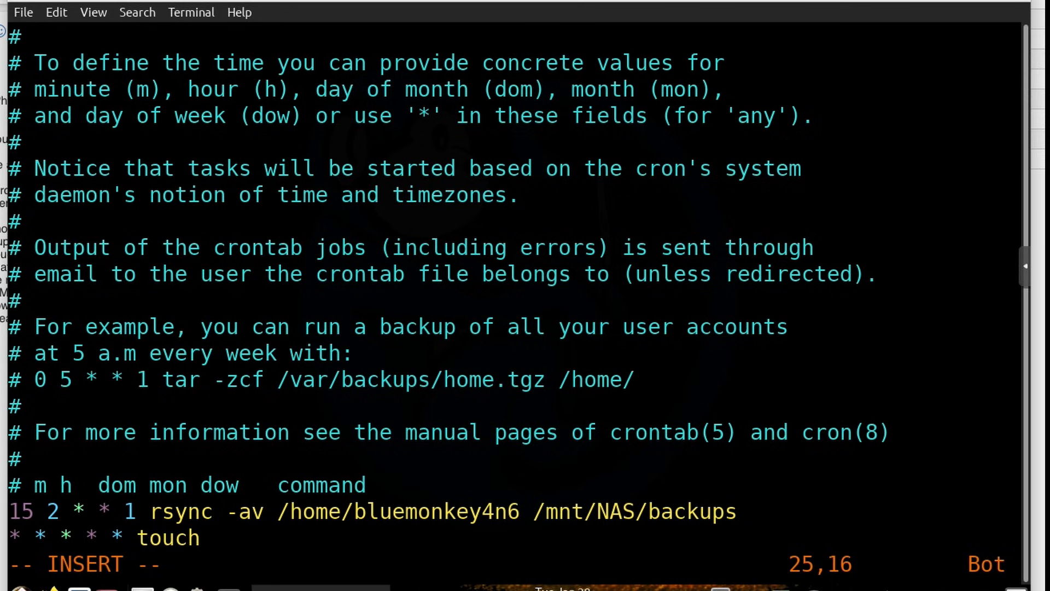
text(~/demo/)
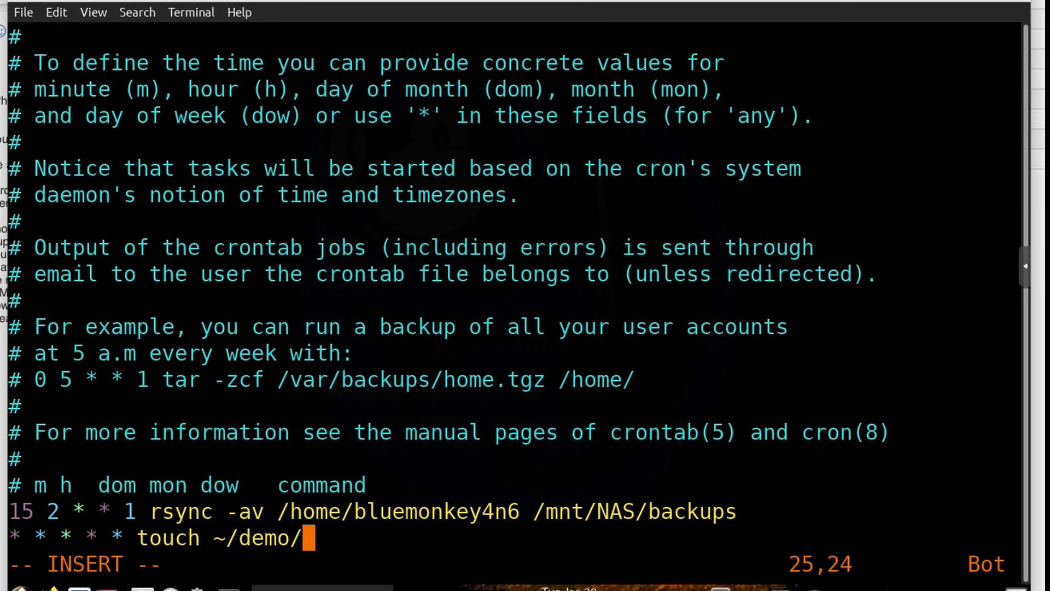
text(cron-$()
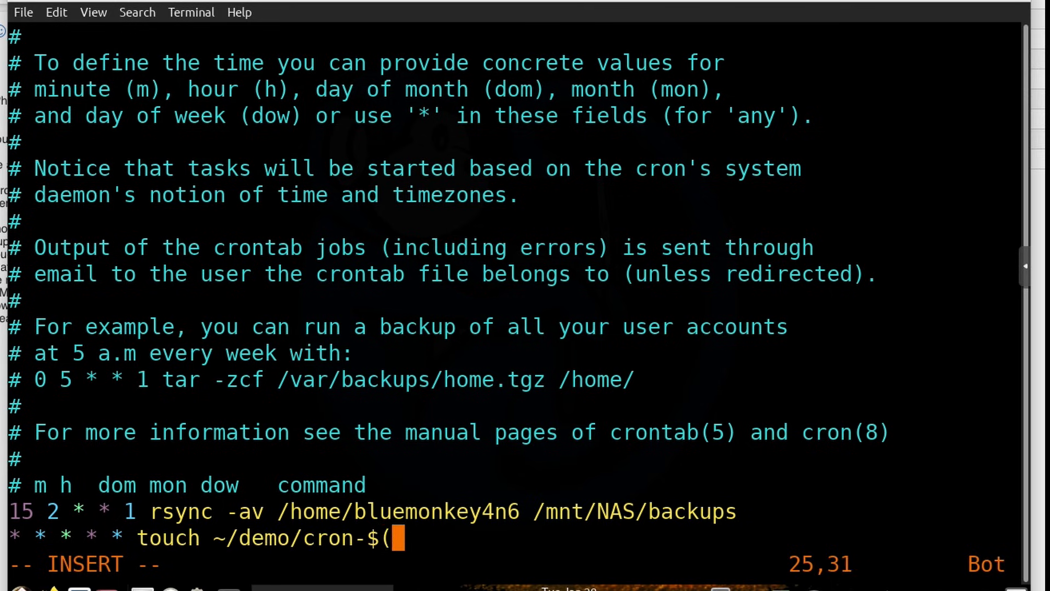
Finish the timestamp as 'date +\%F-\%H\%M")' to complete the touch job
text(date +)
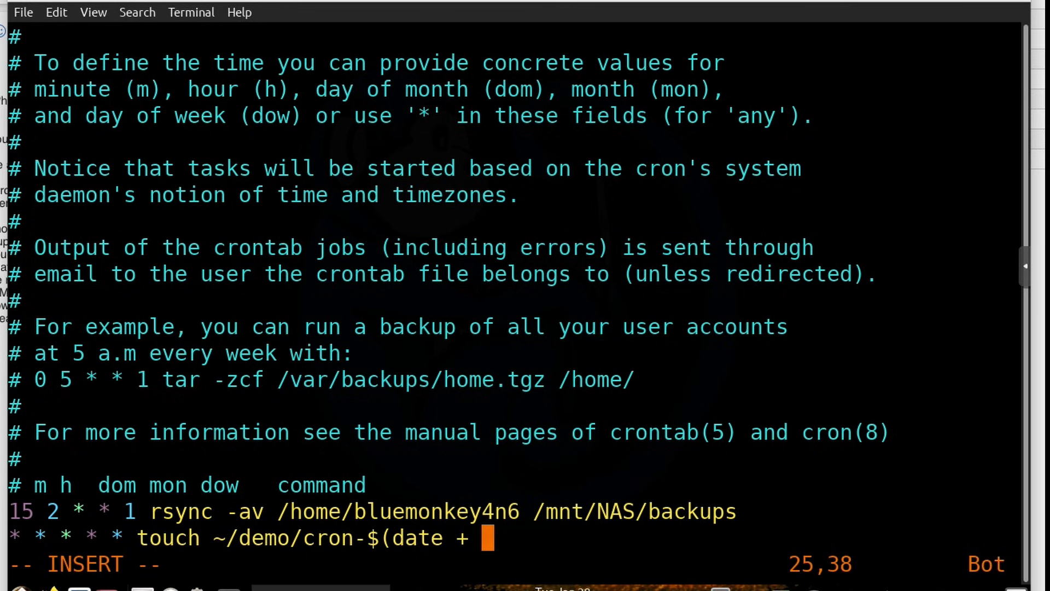
text(\%F)
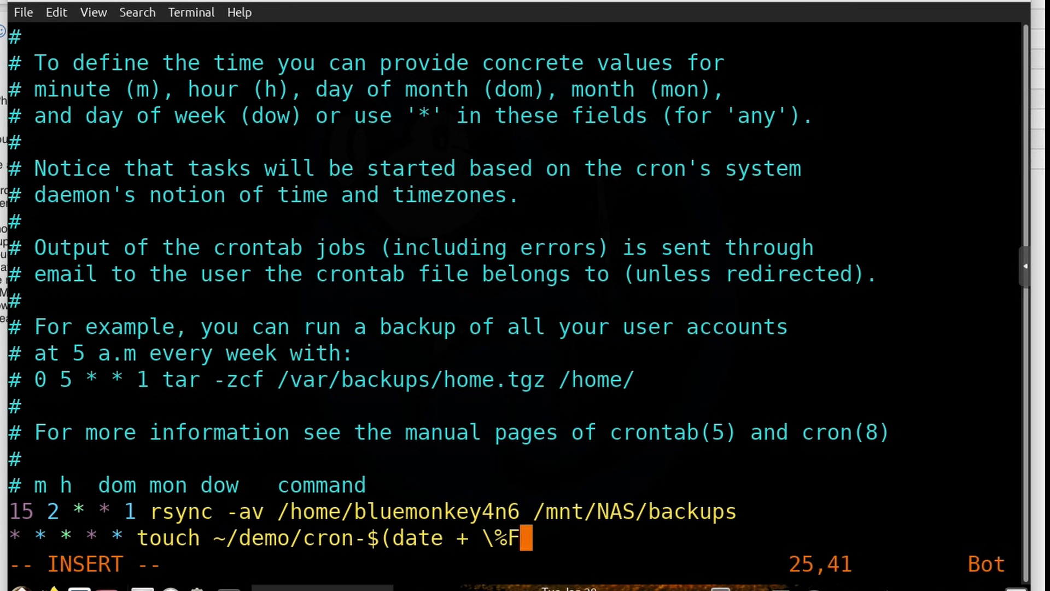
text(-\)
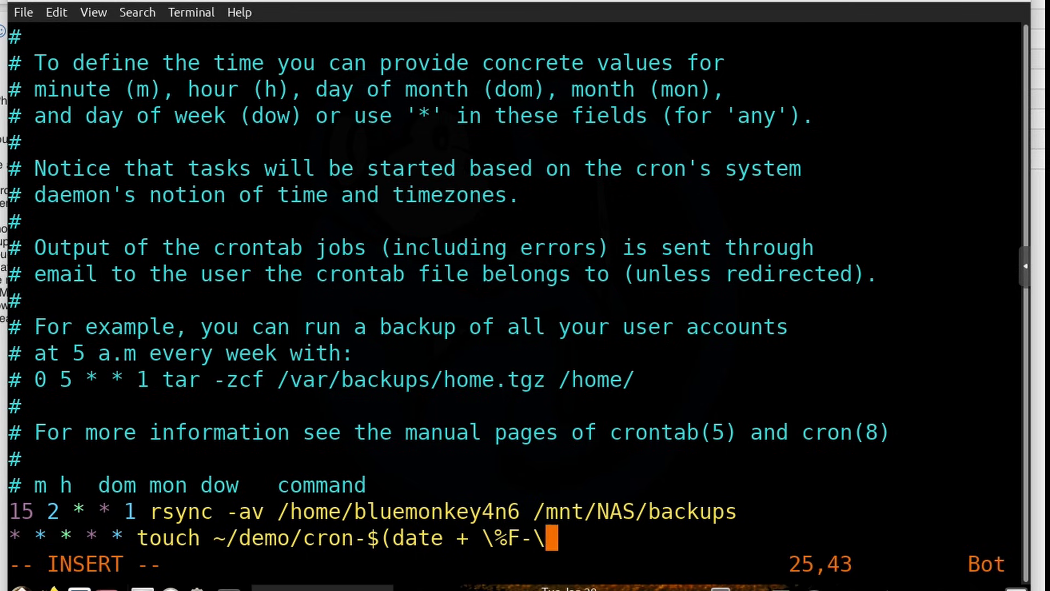
text(%H)
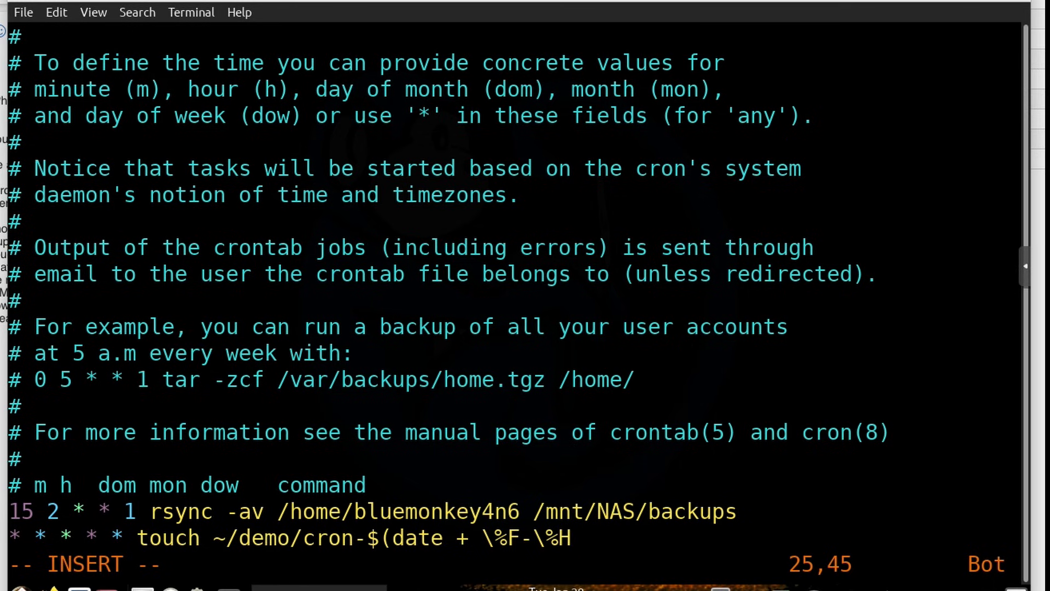
text(\)
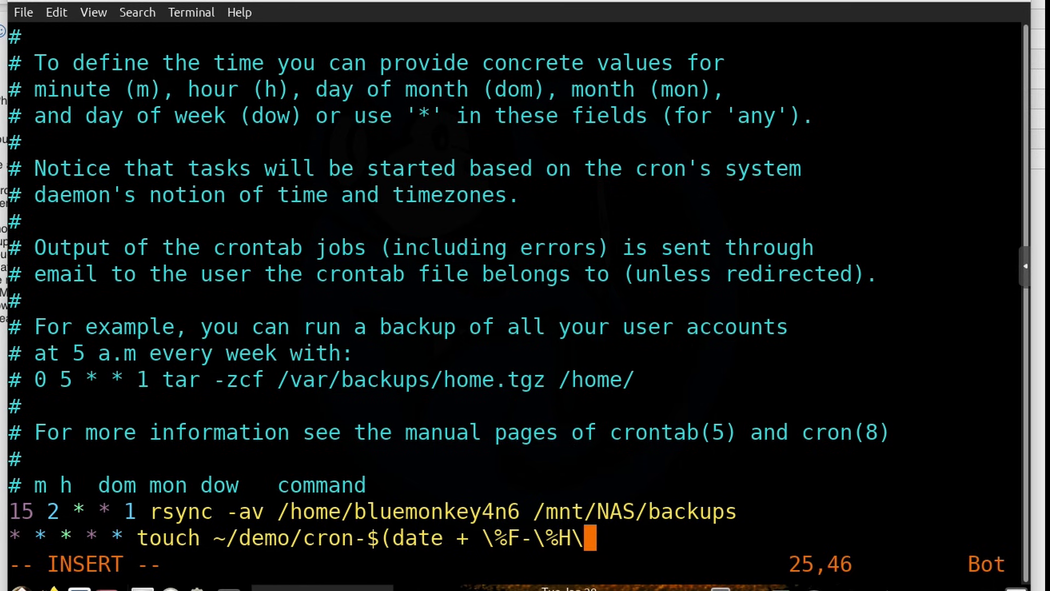
text(%M")
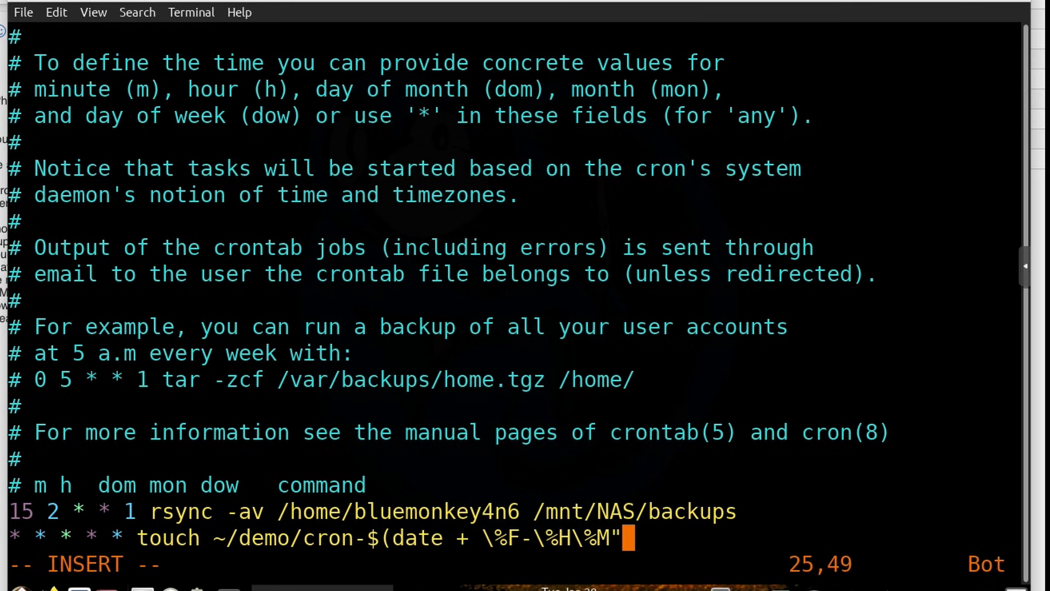
text())
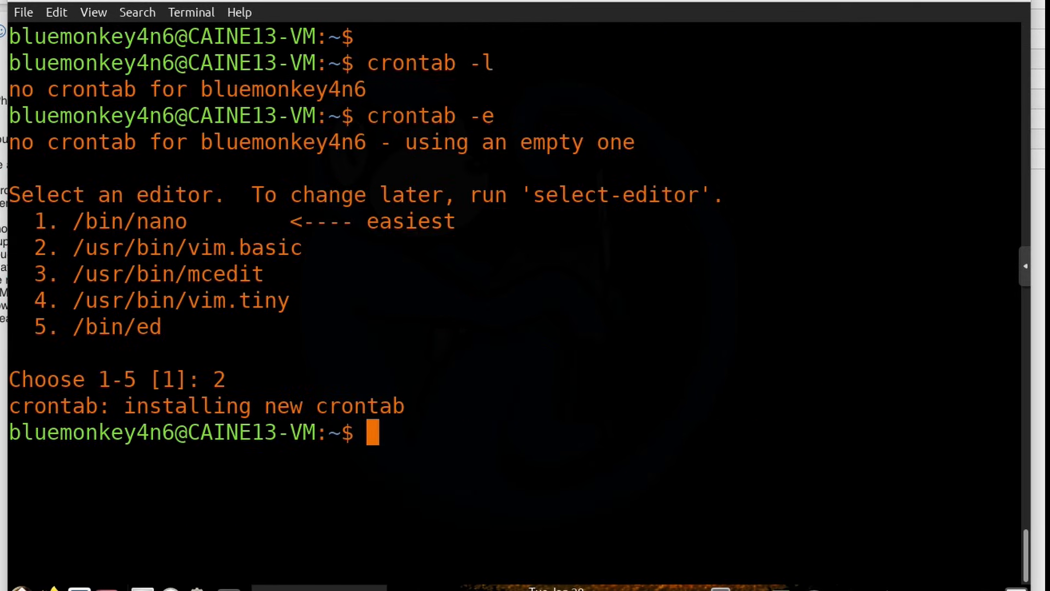
Run crontab -l to show the installed rsync backup and every-minute touch jobs
text(crontab -l)
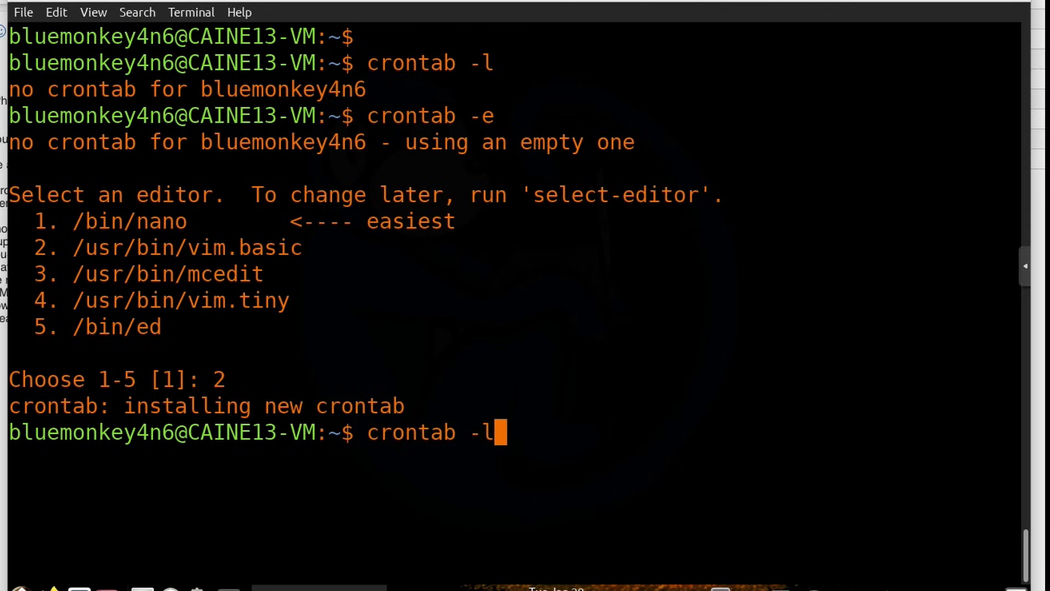
key(Return)
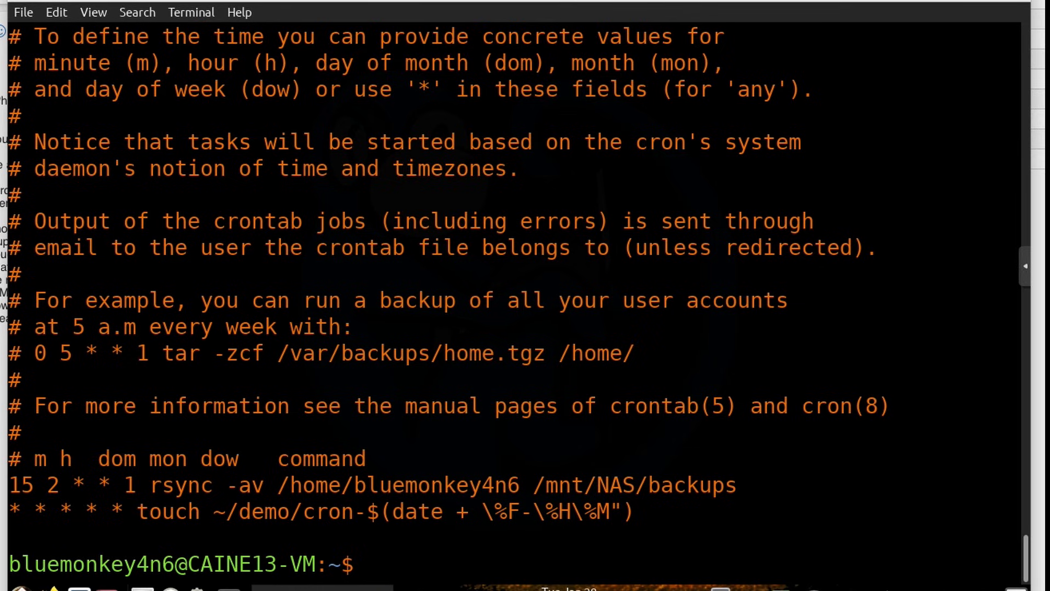
Run sudo ls -l /var/spool/cron/crontabs to show the user's stored crontab file
text(sudo ls -)
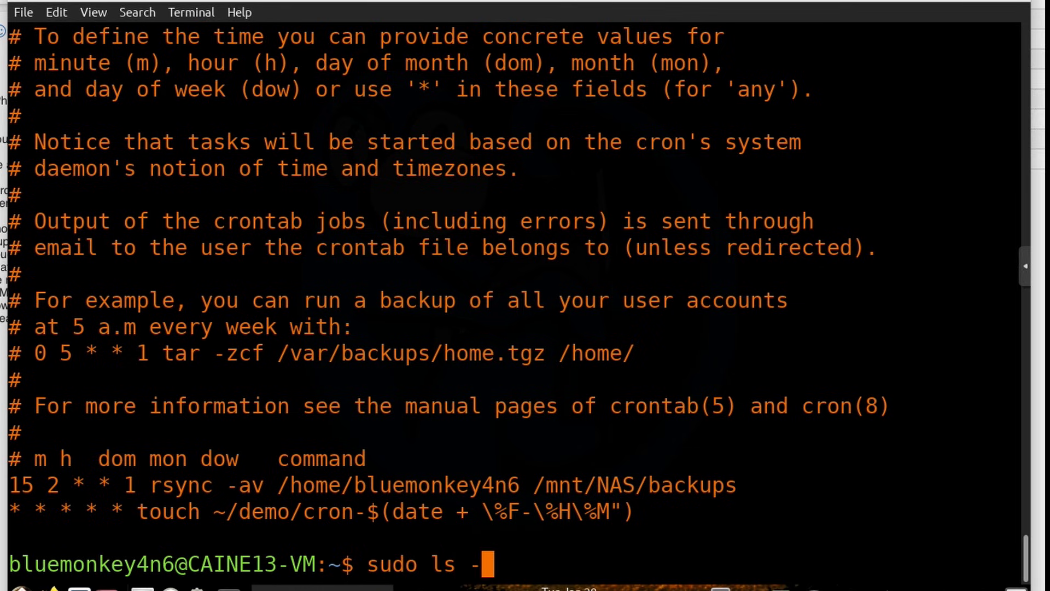
text(l /var/spool/c)
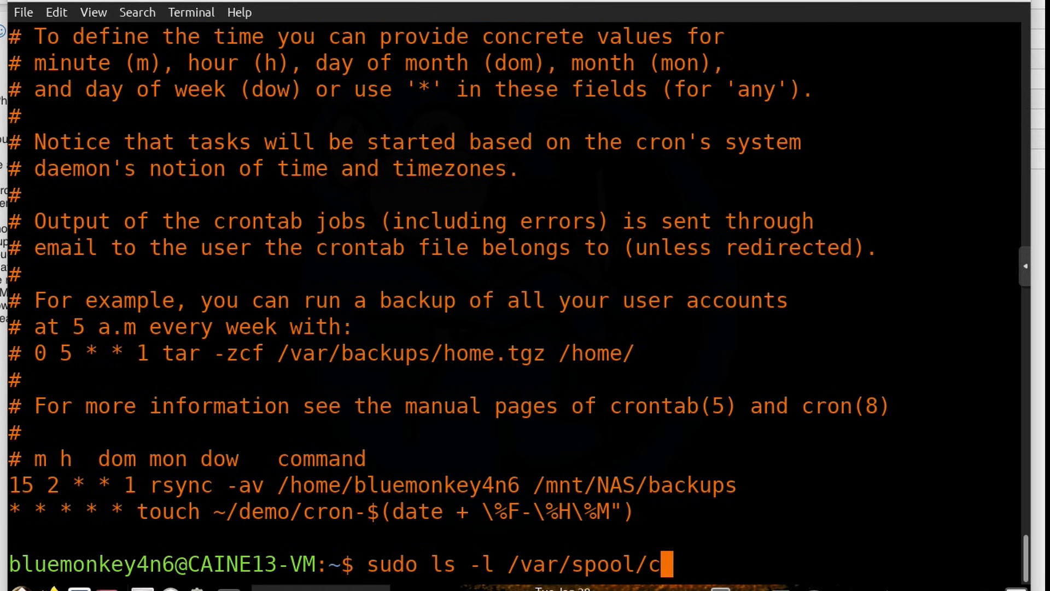
text(ron/crontabs)
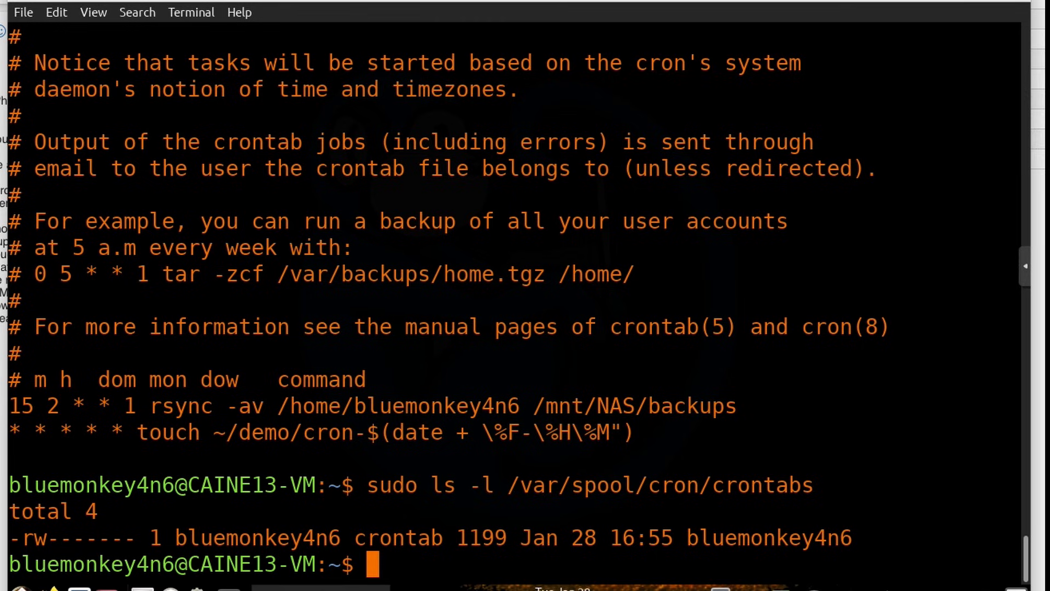
text(sudo)
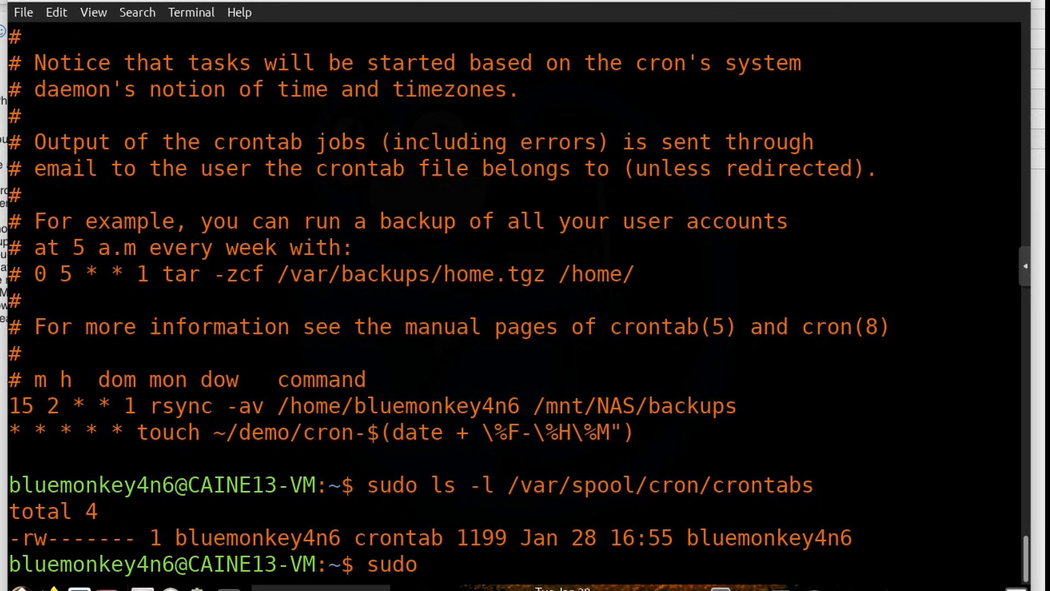
Run sudo more /var/spool/cron/crontabs/uemonkey4n6 to display both scheduled jobs
text(more /var/spool)
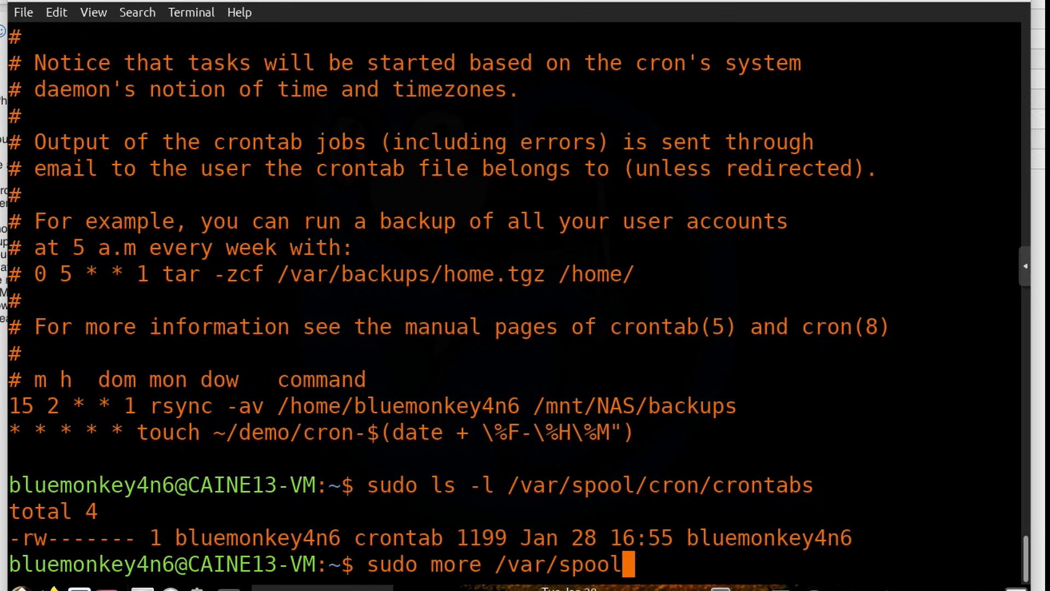
text(/cron/crotabs/bl)
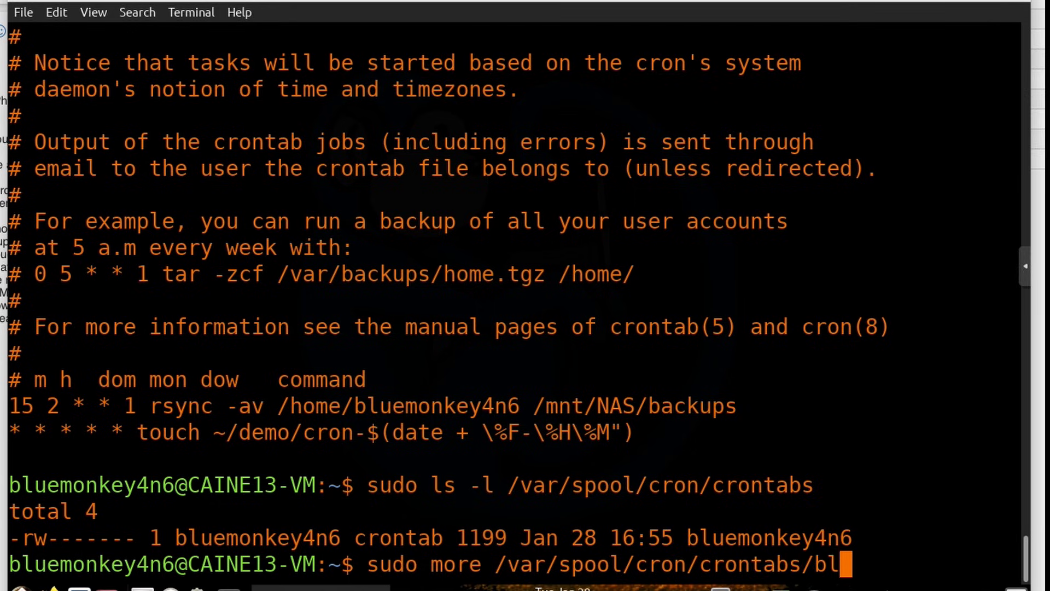
text(uemonkey4n6)
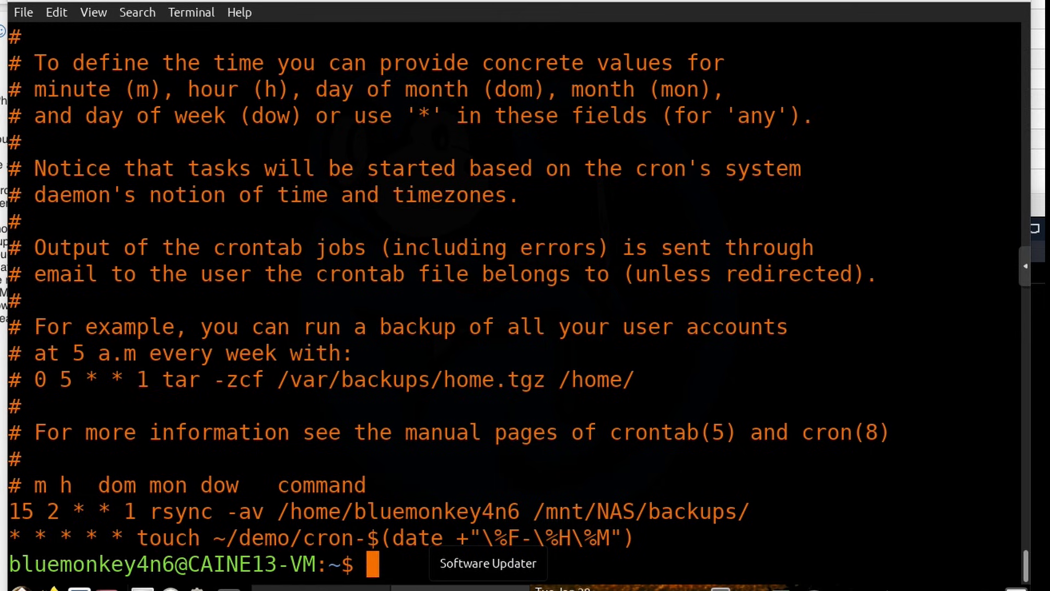
mouse_move(253, 391)
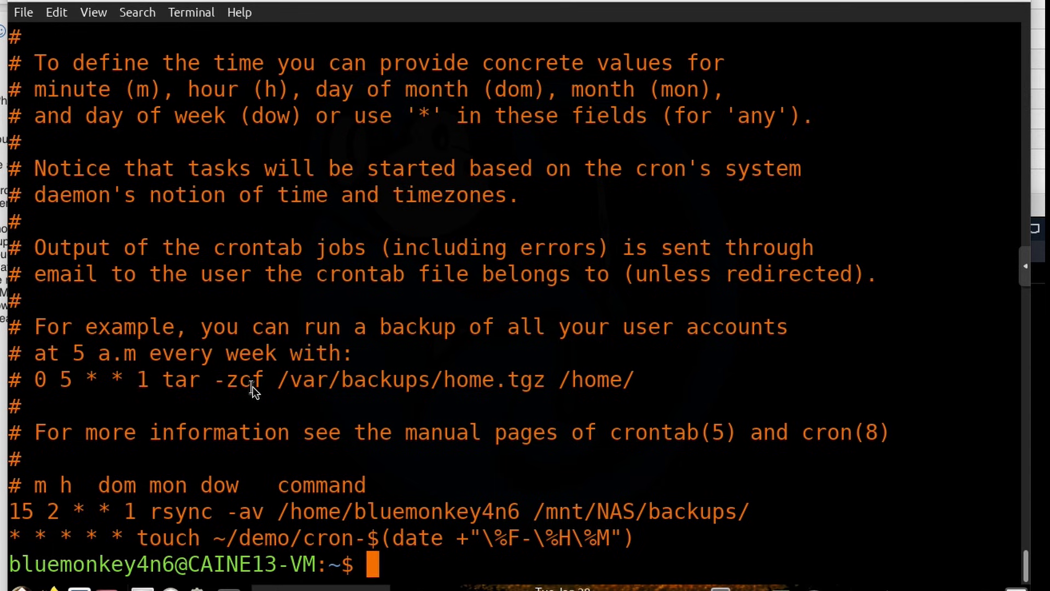
Run ls -l ~/demo to check for files created by the touch cron job
text(ls -l)
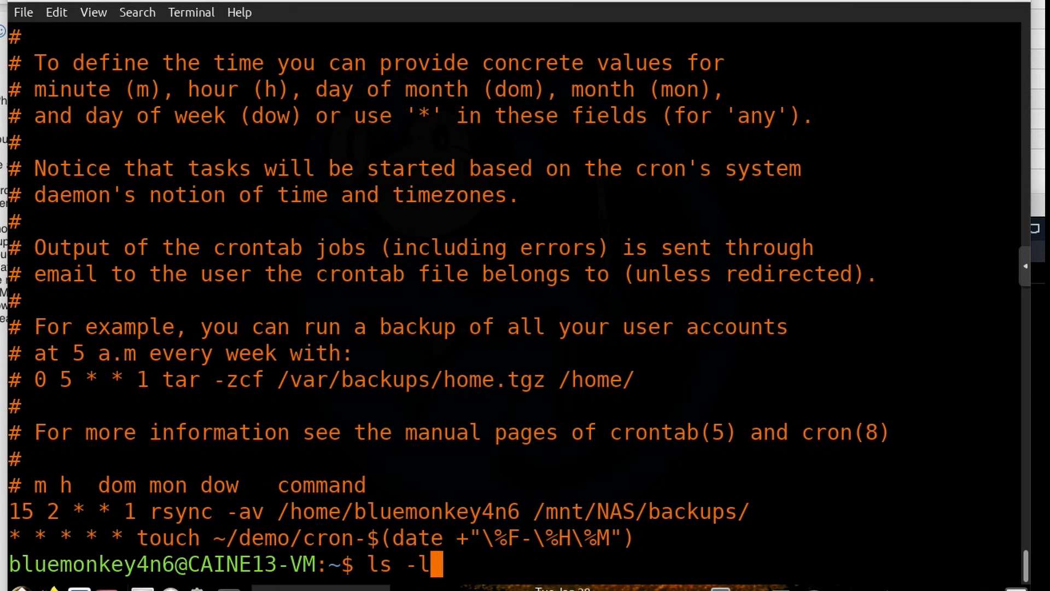
text(~/demo)
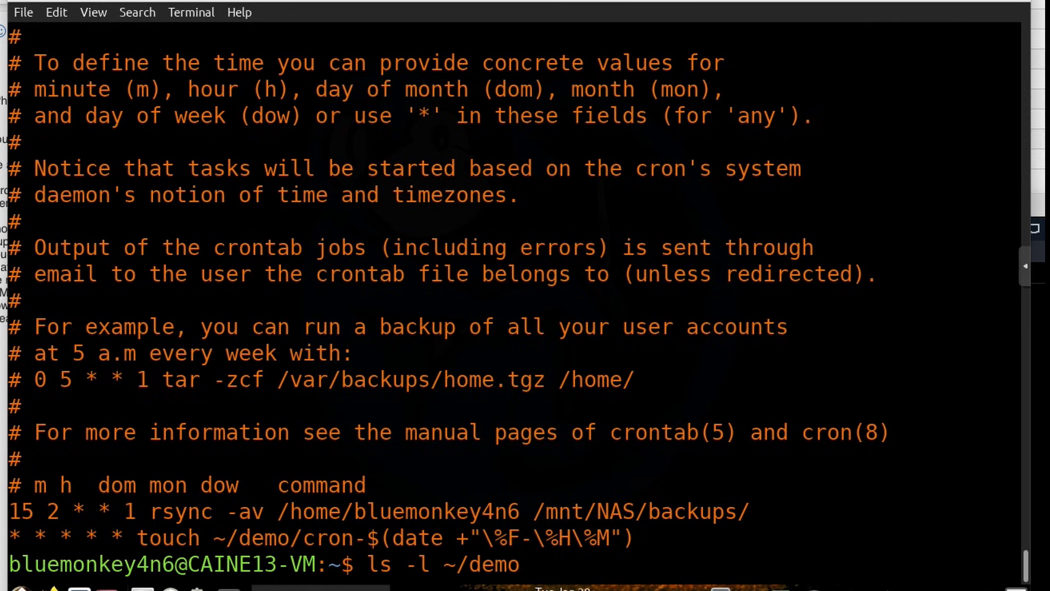
key(Return)
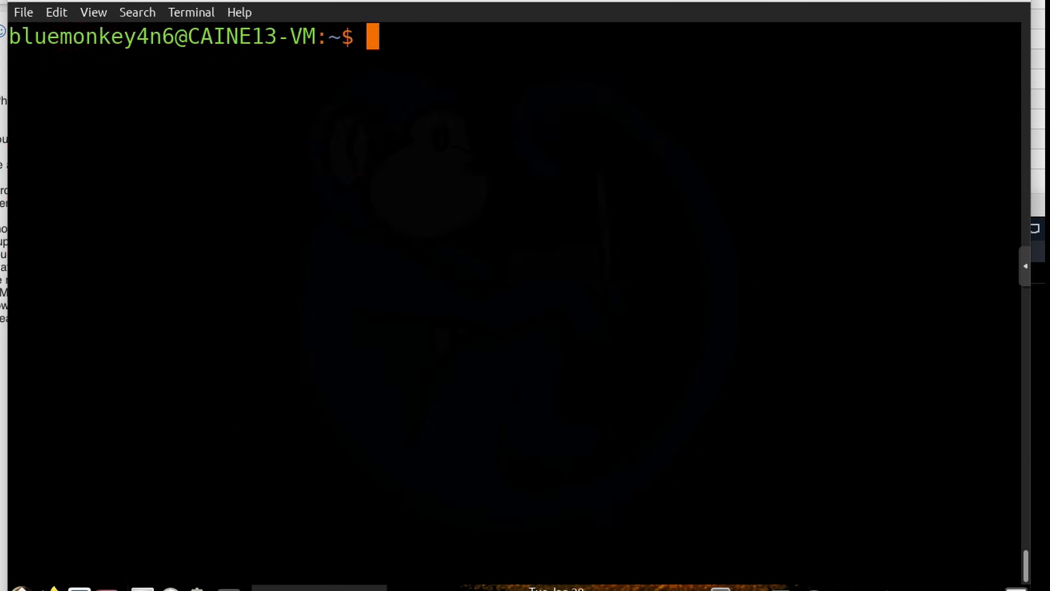
Run crontab -r to delete the crontab, then crontab -l to confirm none remains
text(crontab -)
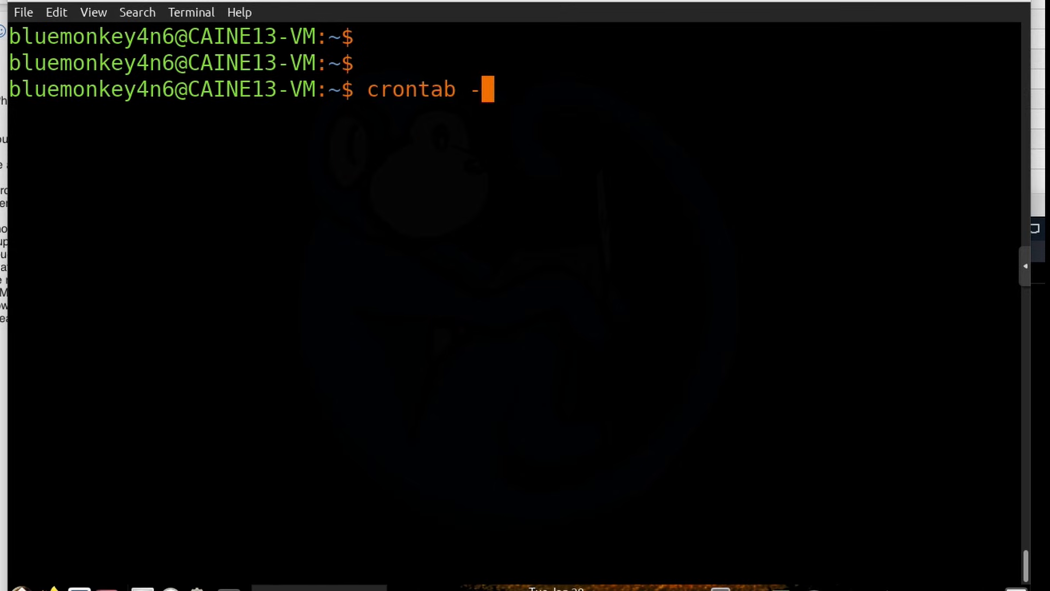
text(r)
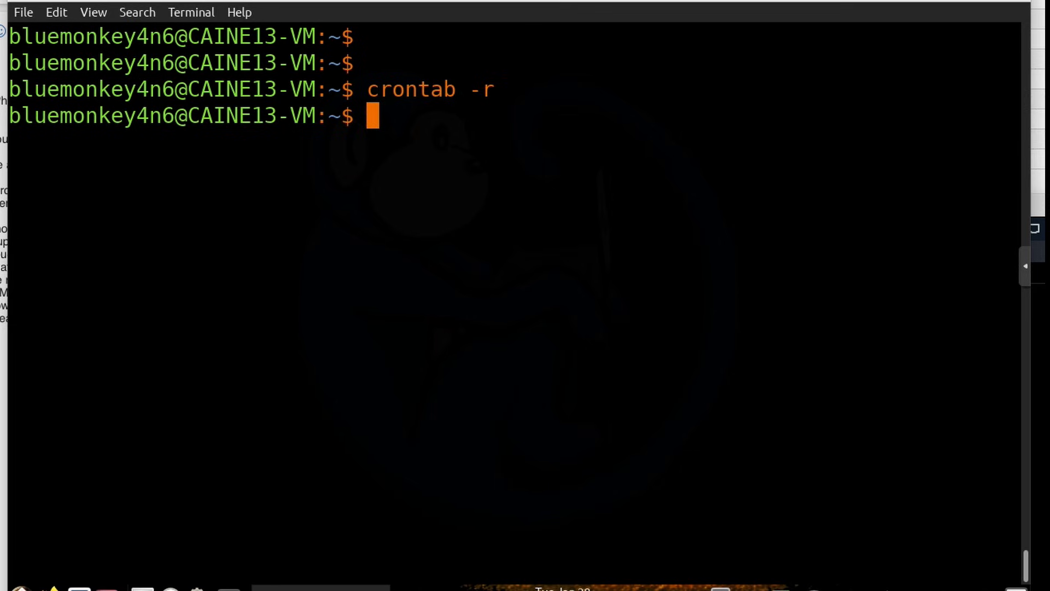
text(crontab -l)
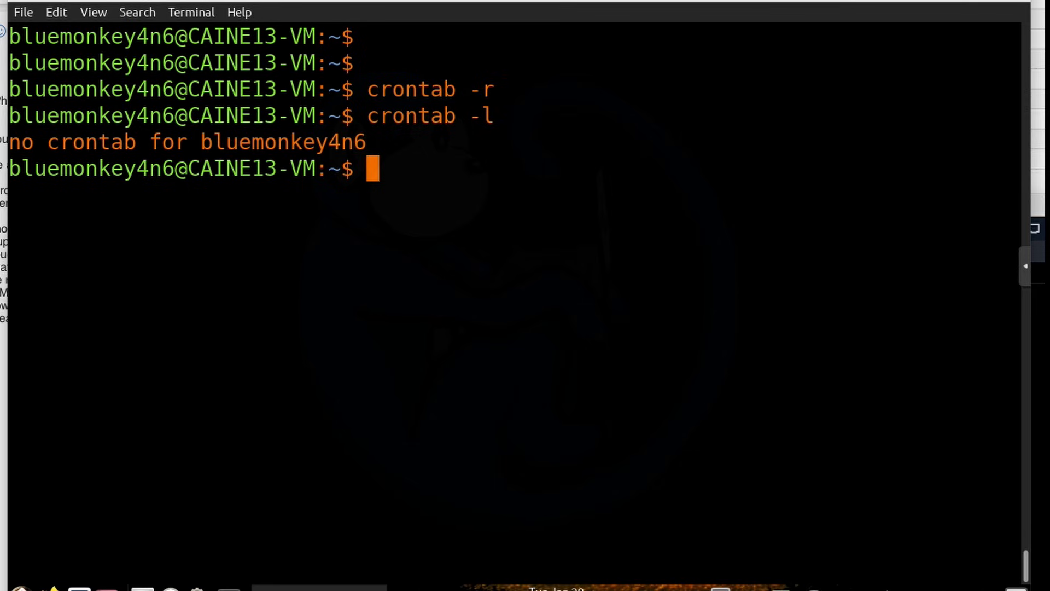
mouse_move(247, 394)
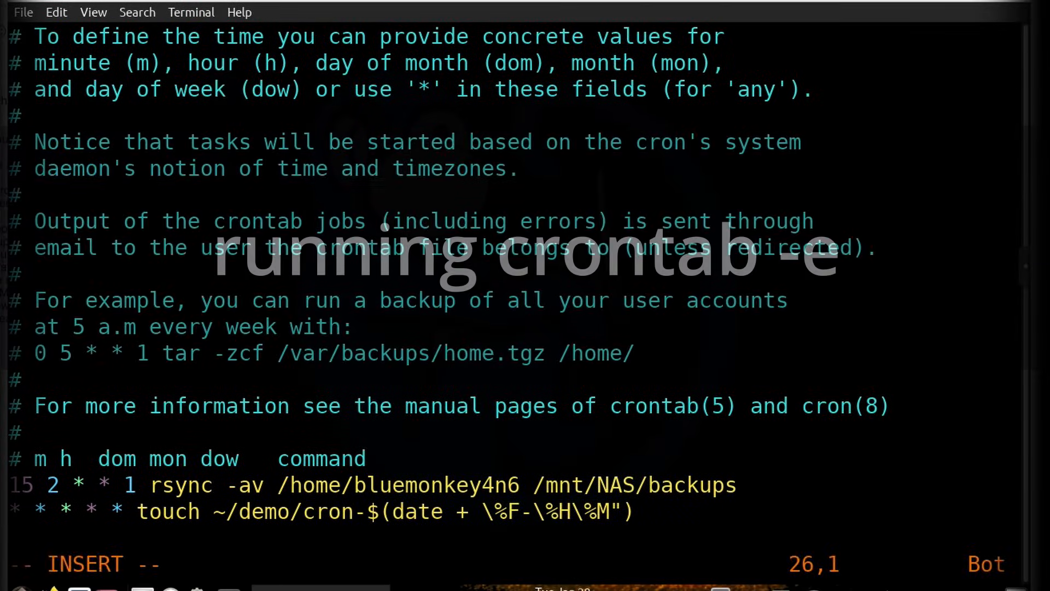
Leave Vim insert mode to save the crontab with the rsync and touch jobs
key(Escape)
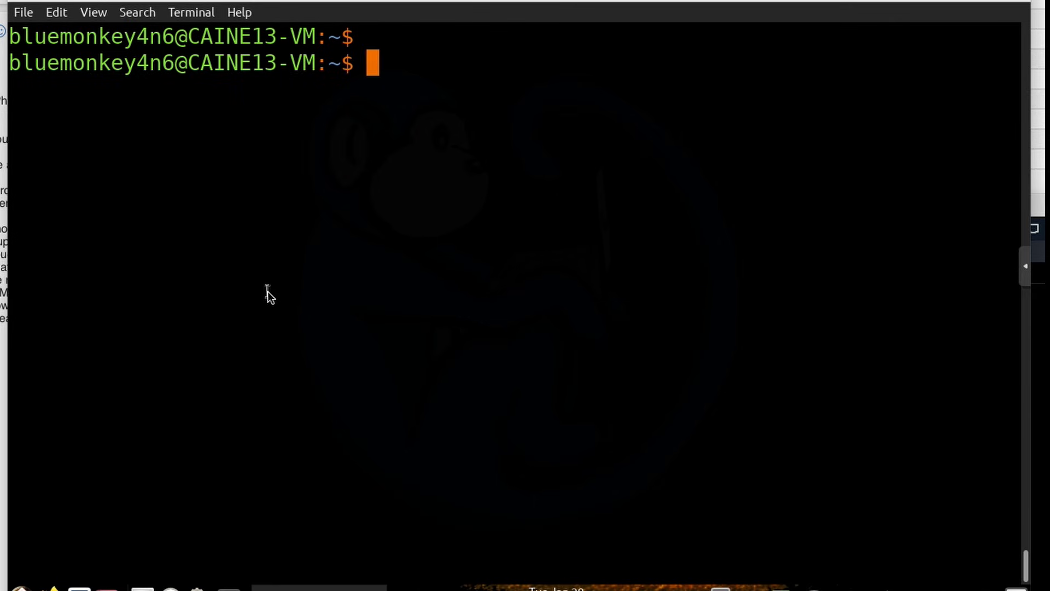
Run more /etc/anacrontab to show root's daily, weekly and monthly run-parts entries
text(mo)
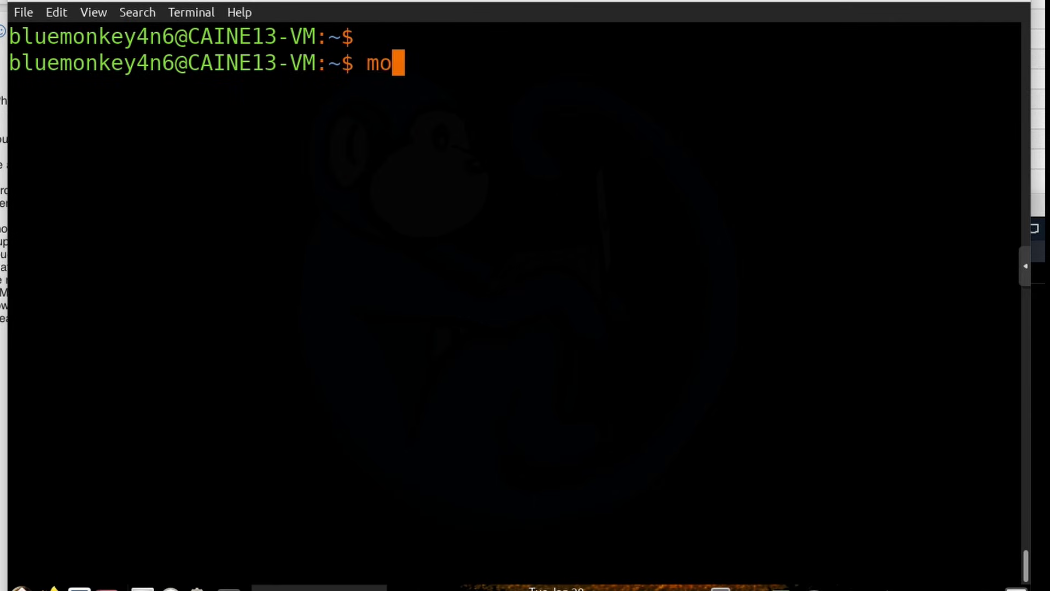
text(re /etc/ana)
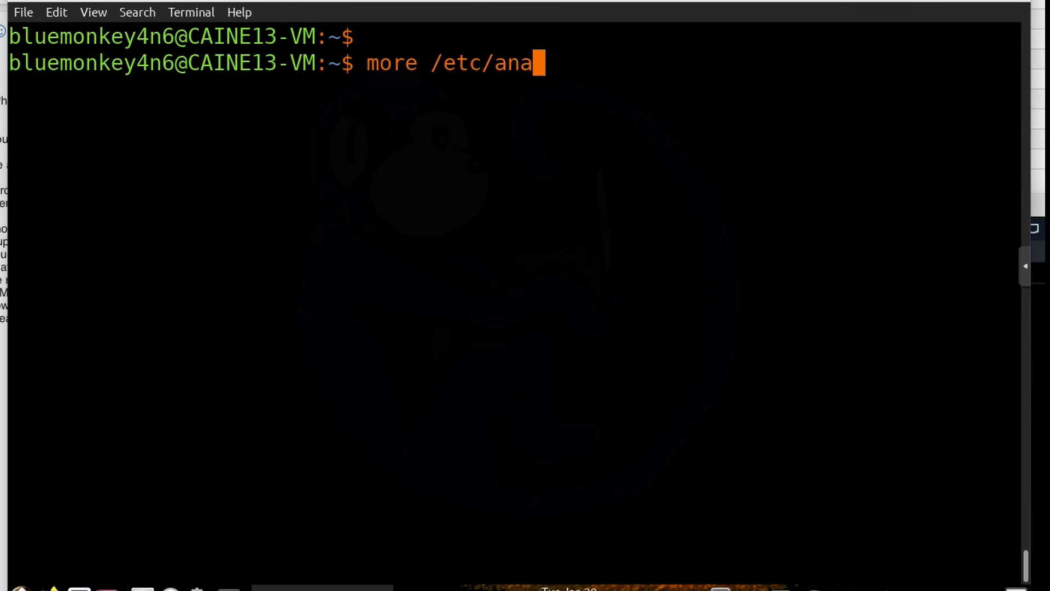
text(crontab)
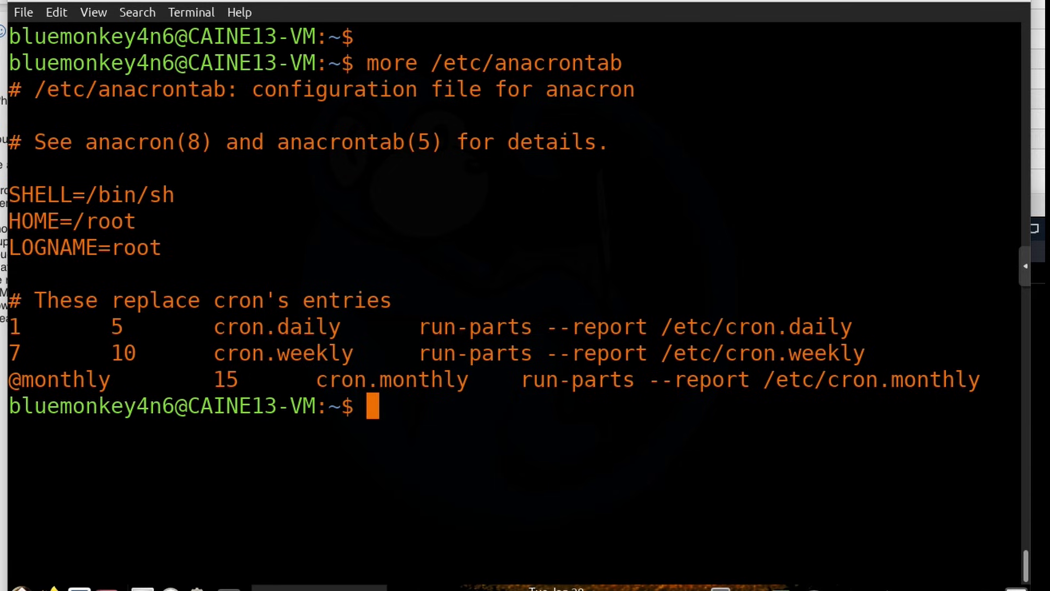
Run ls -l /var/spool/anacron to list the anacron spool directory
text(ls)
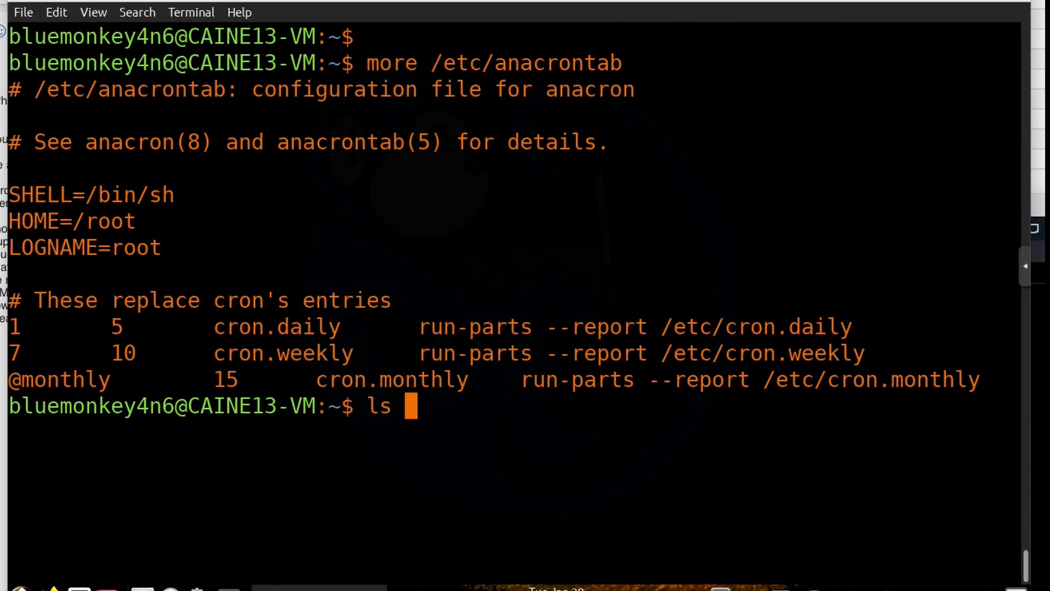
text(-l /var/spool/anac)
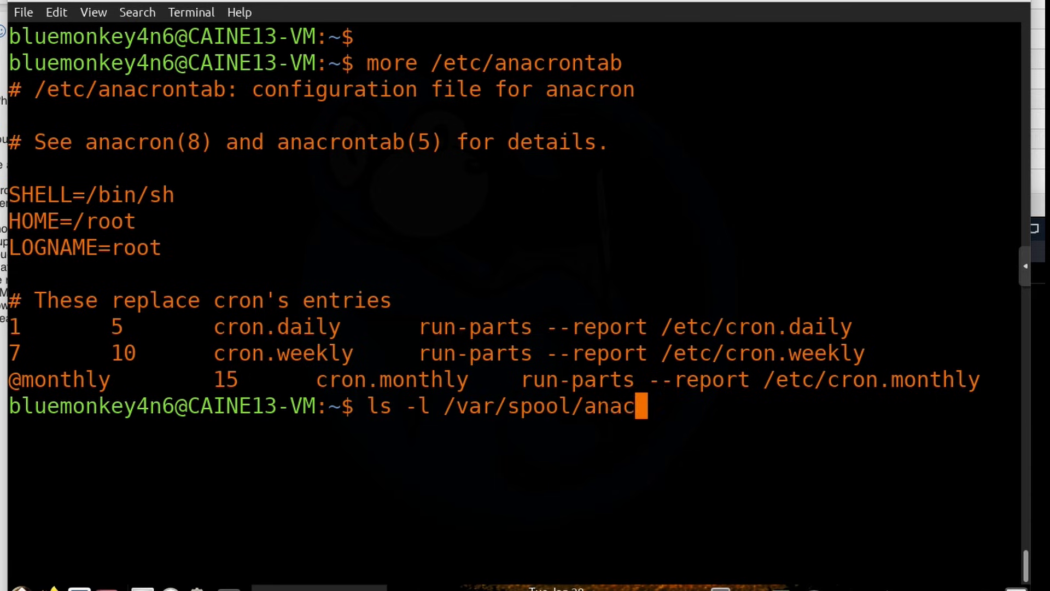
text(ron)
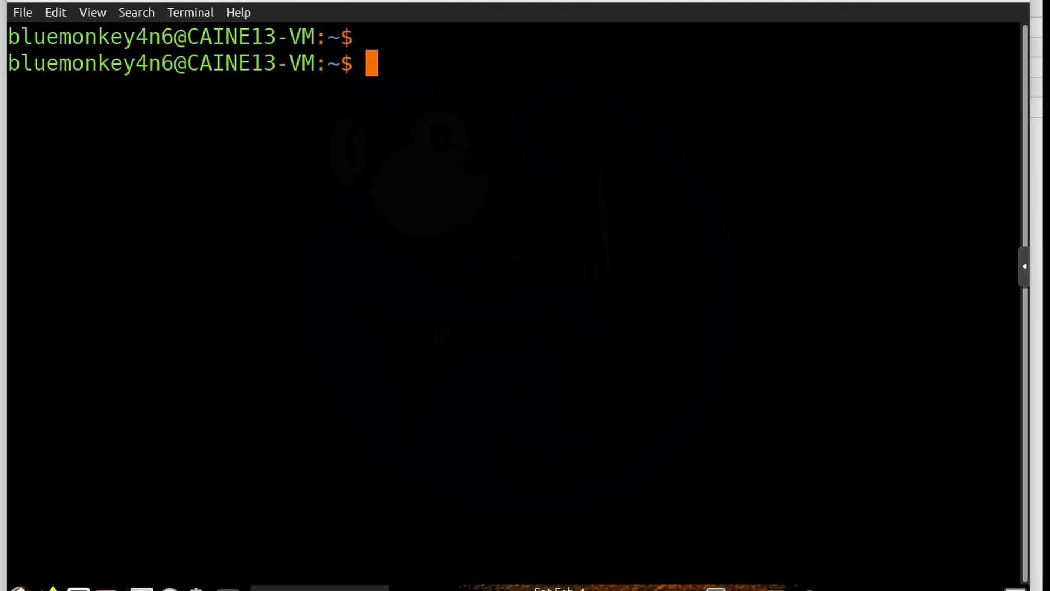
View /etc/cron.allow listing two permitted users, then check /etc/cron.deny
text(more /et)
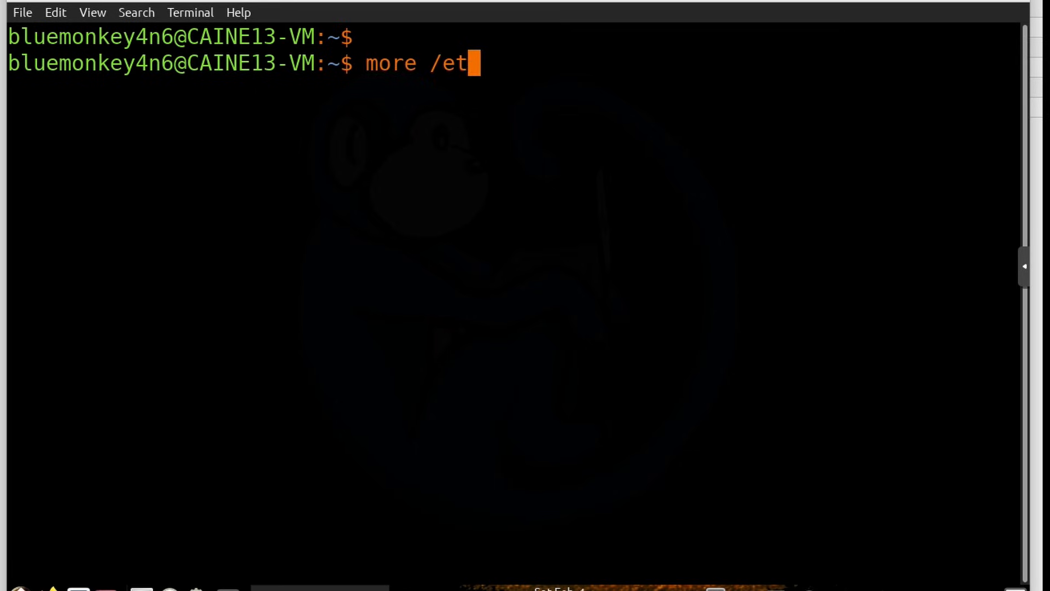
text(c/cron.allow)
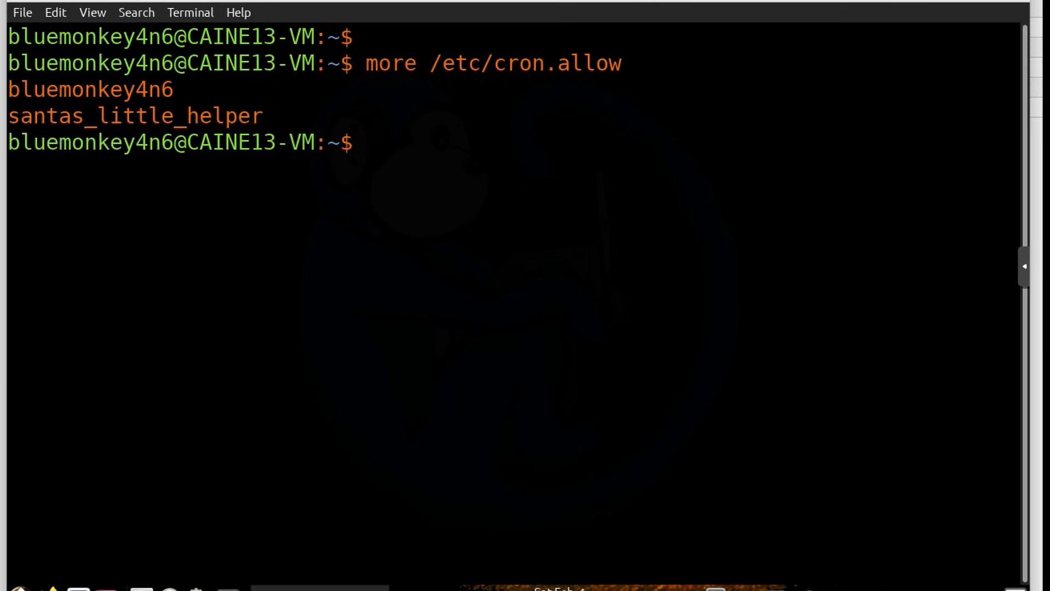
text(more /etc/a)
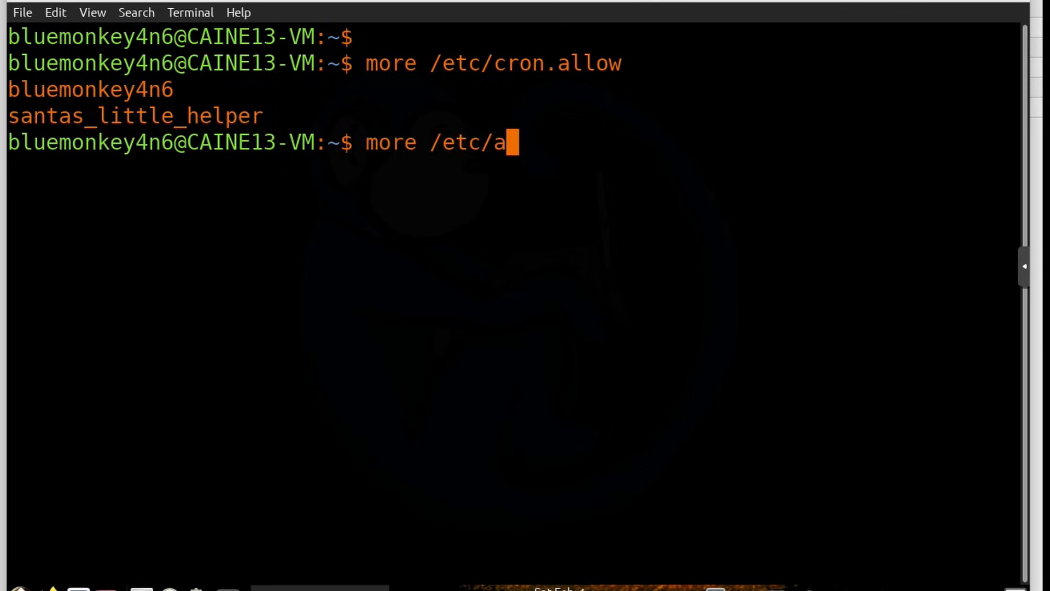
text(cron.deny)
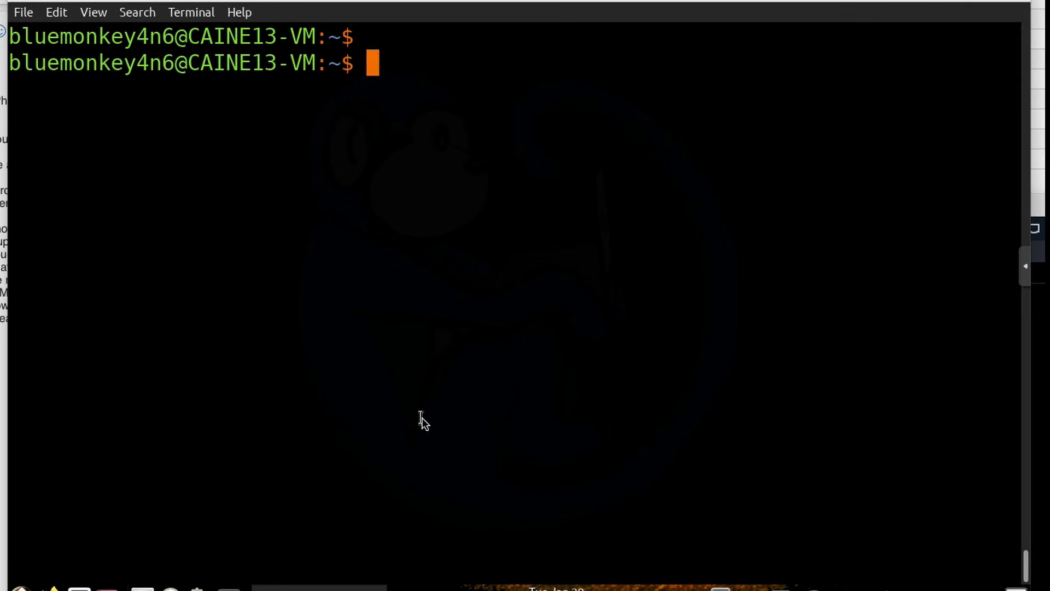
Run man cron and scroll through the cron(8) manual page
text(man cron)
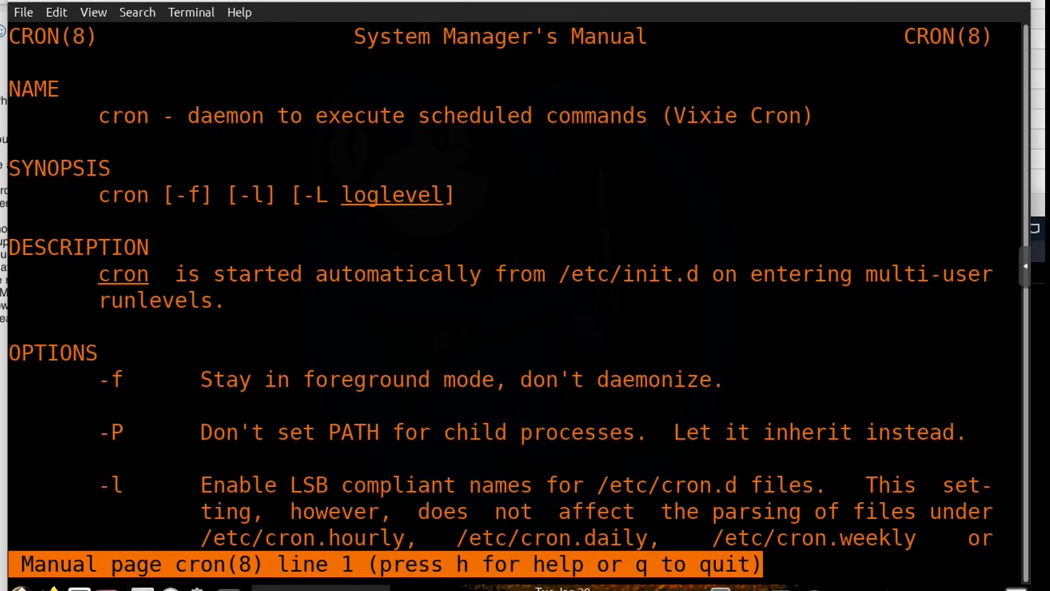
scroll(down, 3)
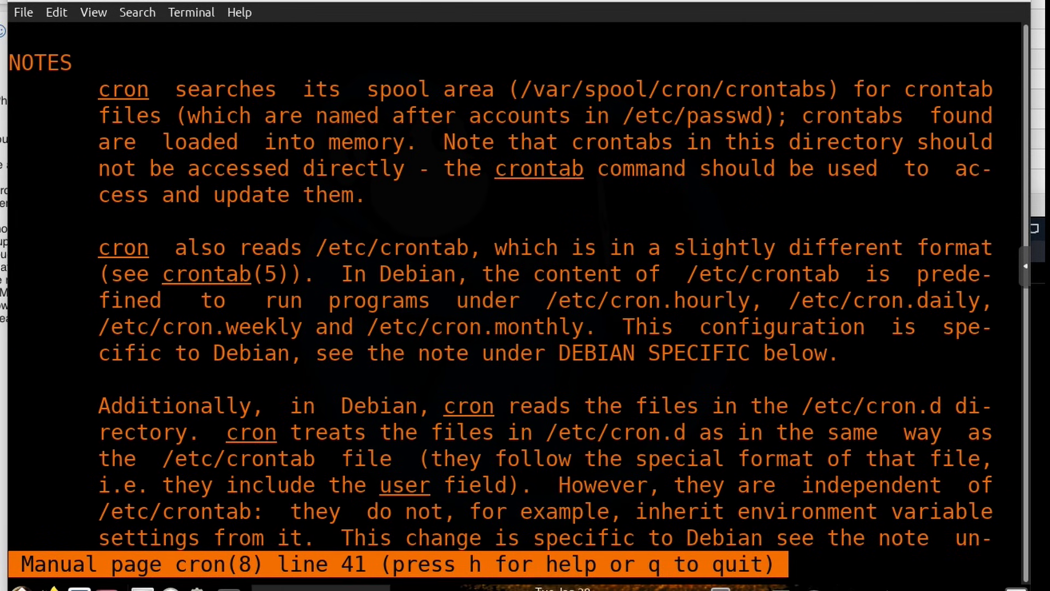
scroll(down, 3)
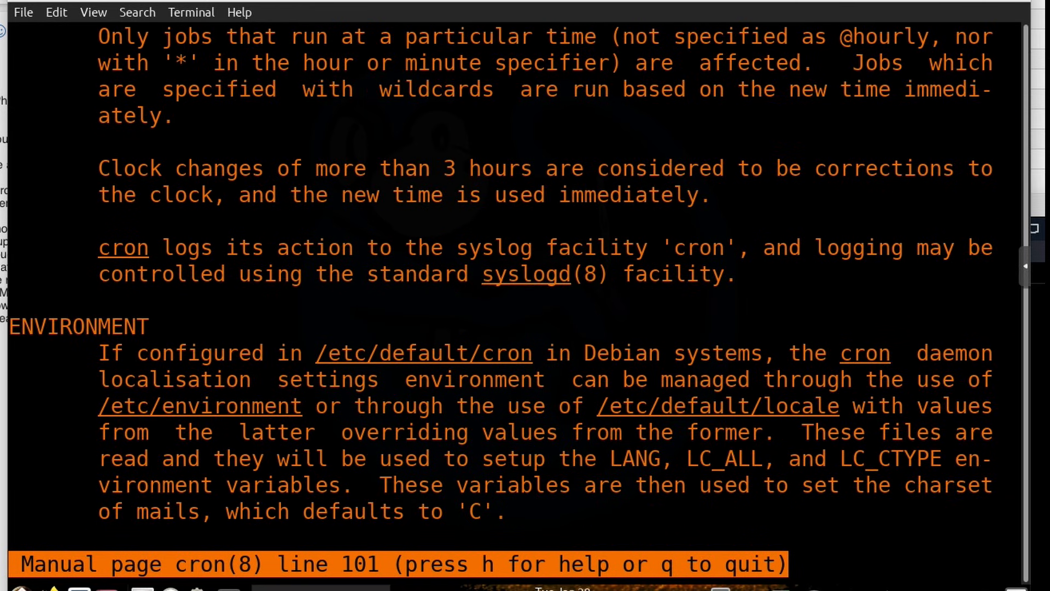
scroll(down, 3)
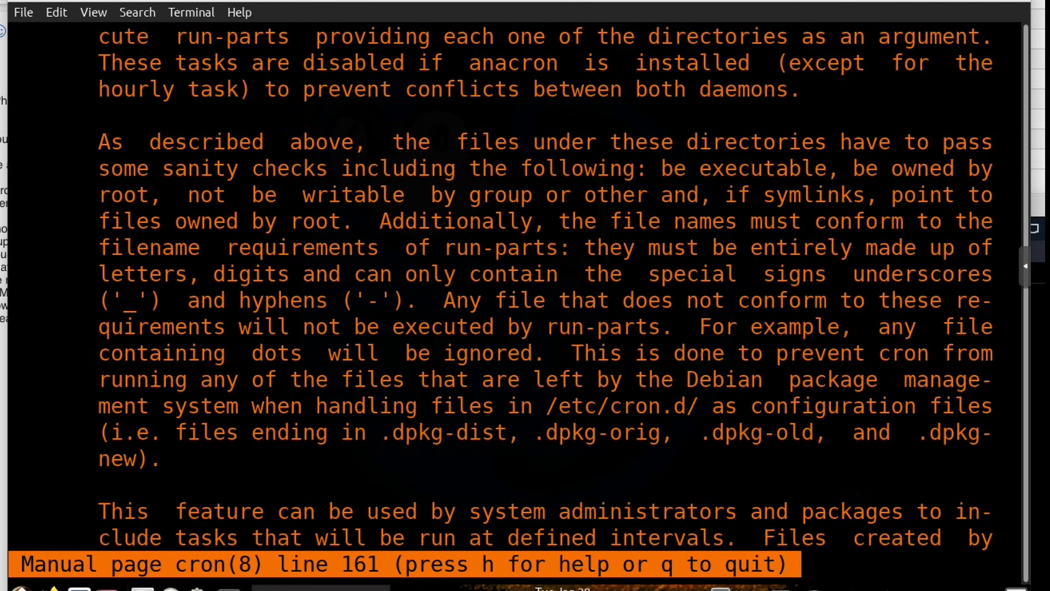
scroll(down, 3)
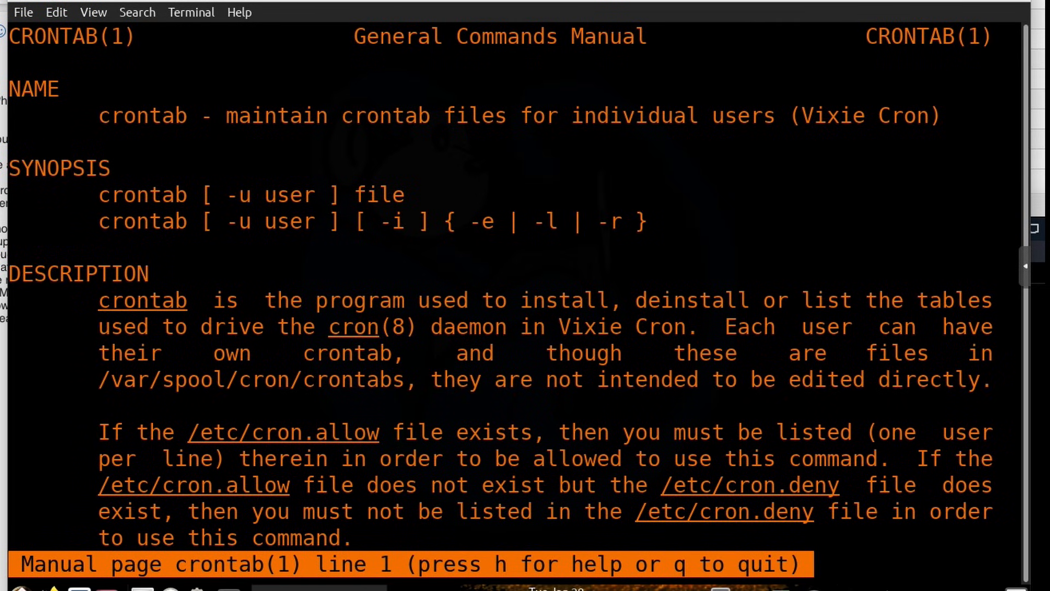
Read the crontab(1) manual page to its end and quit back to the shell prompt
scroll(down, 3)
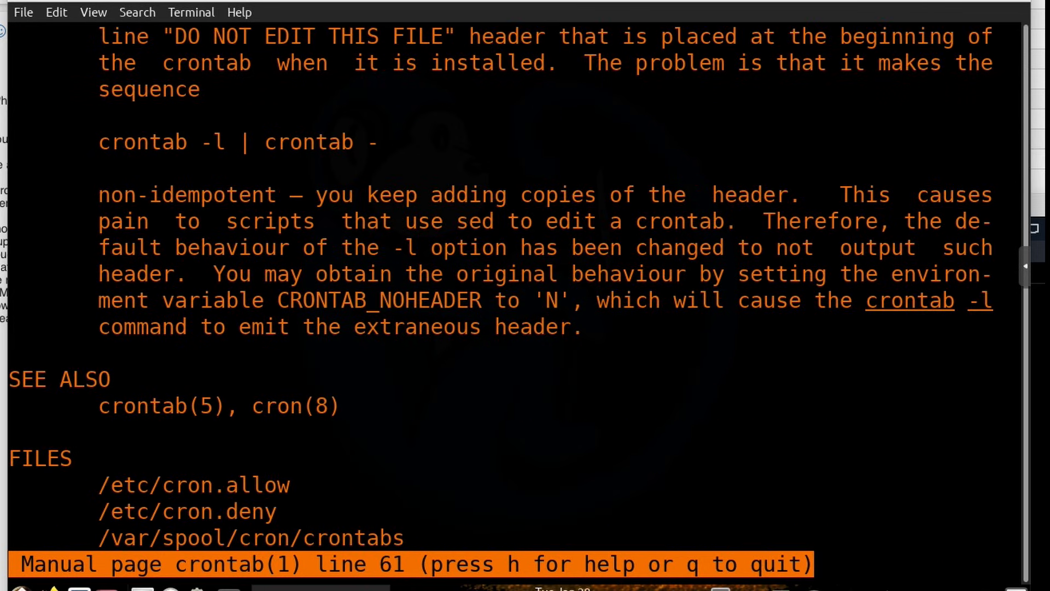
scroll(down, 3)
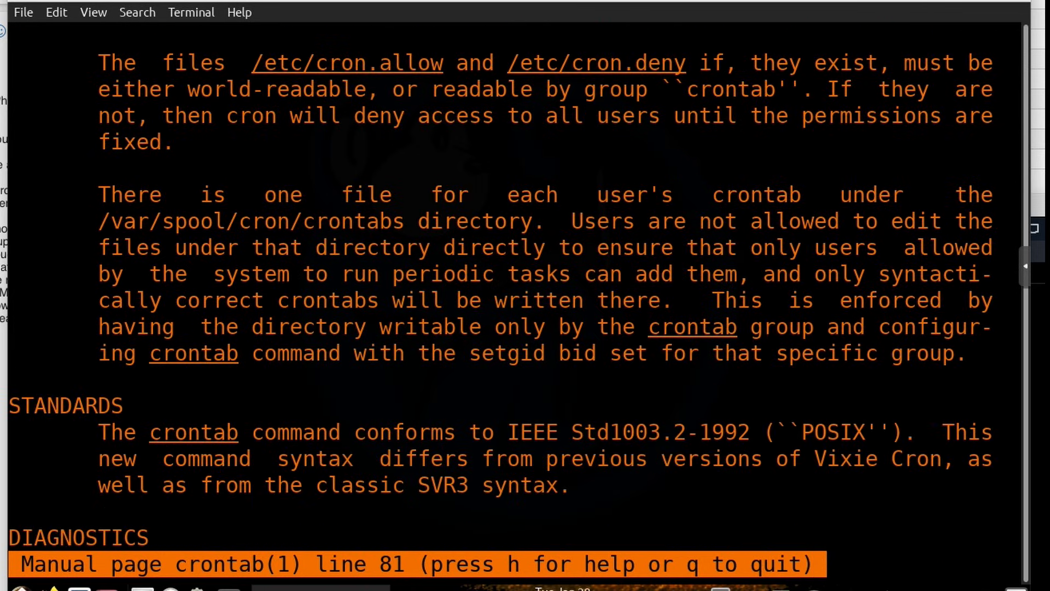
scroll(down, 3)
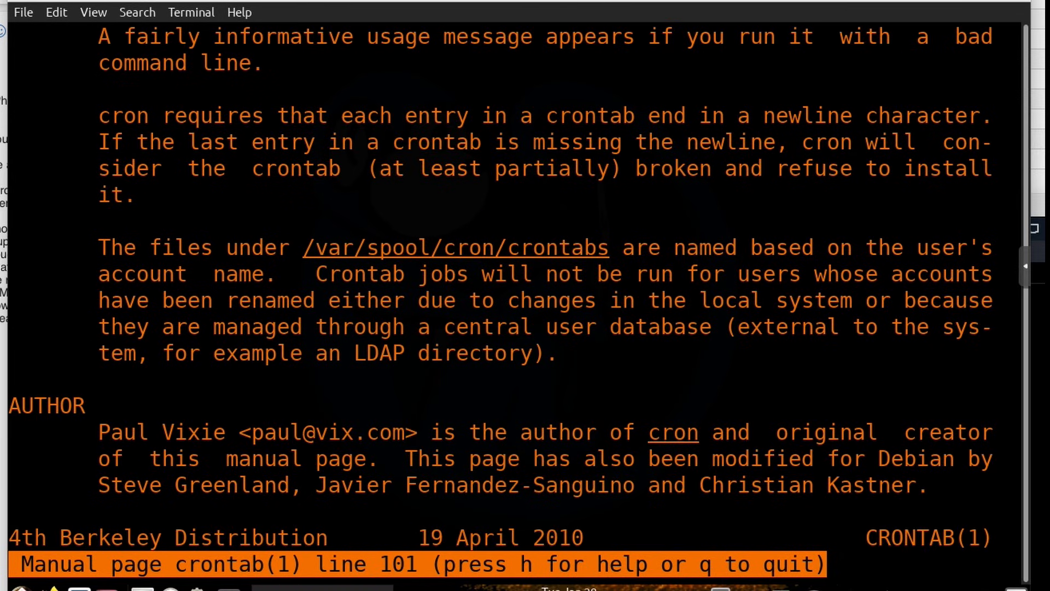
key(q)
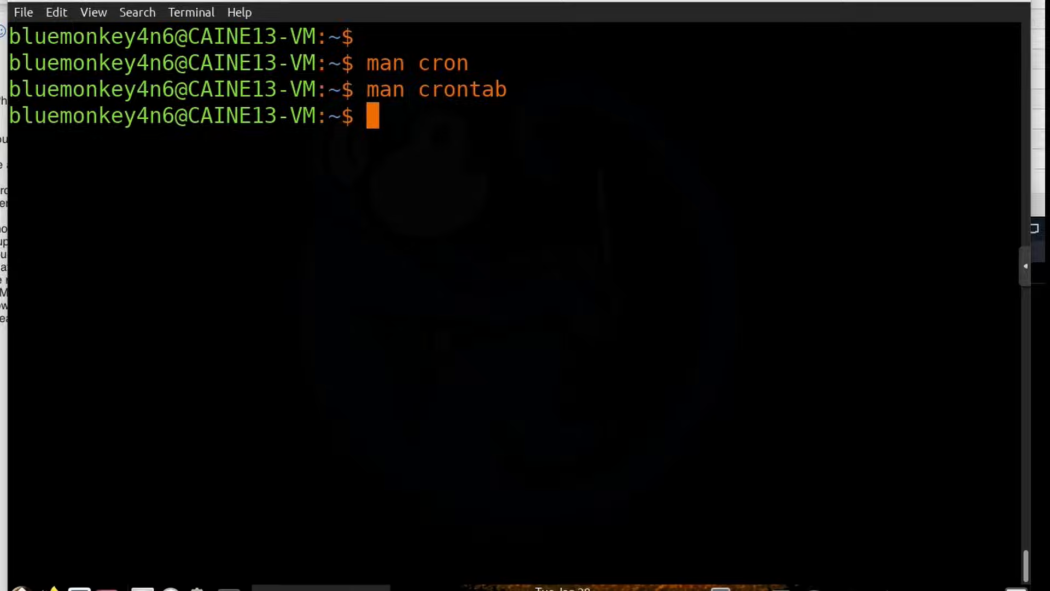